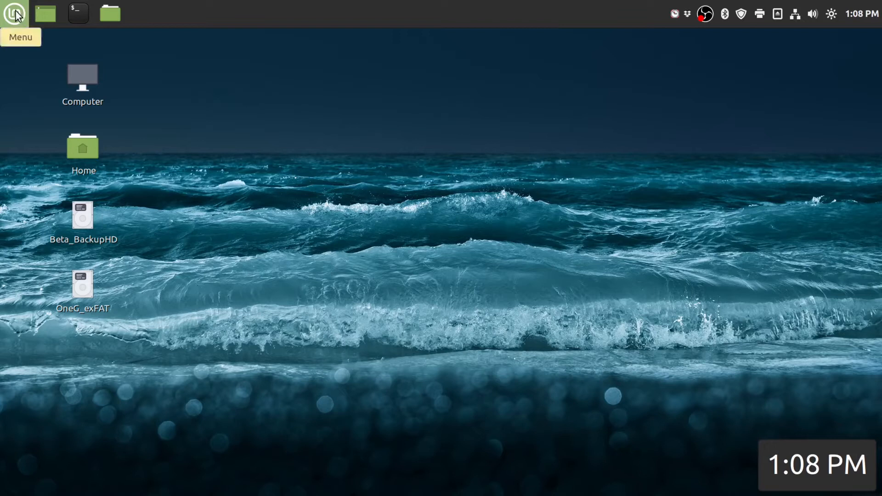
# Step: Search the applications menu for htop, then dismiss the menu without launching anything
pyautogui.click(14, 13)
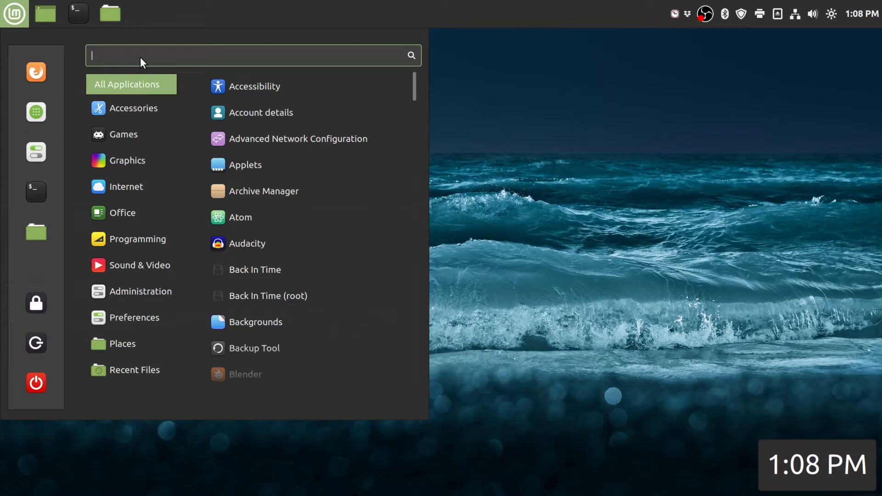
pyautogui.write('h')
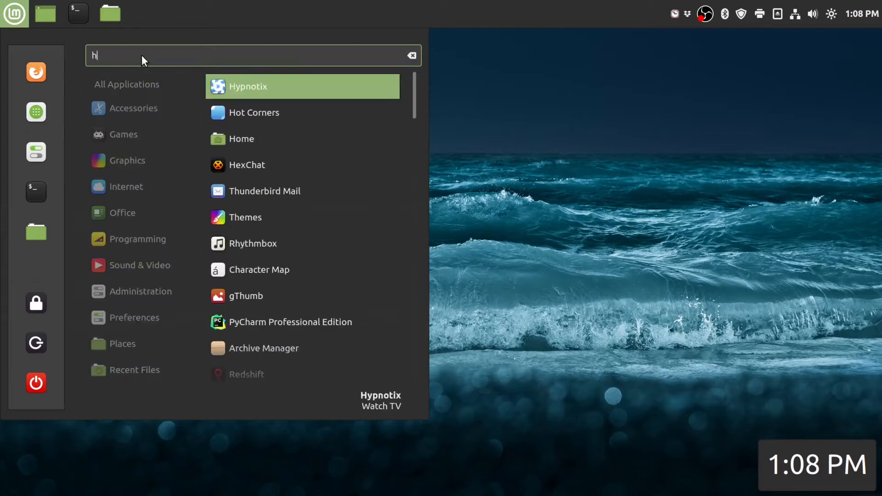
pyautogui.write('top')
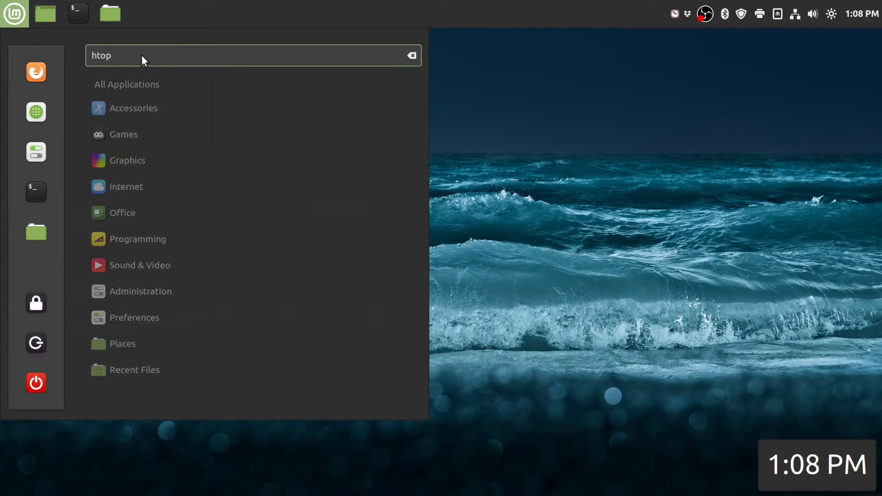
pyautogui.moveTo(134, 227)
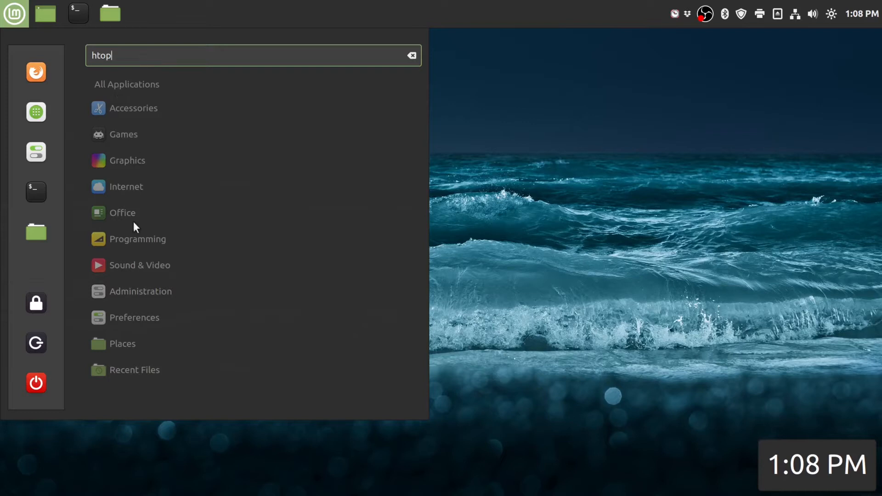
pyautogui.moveTo(219, 238)
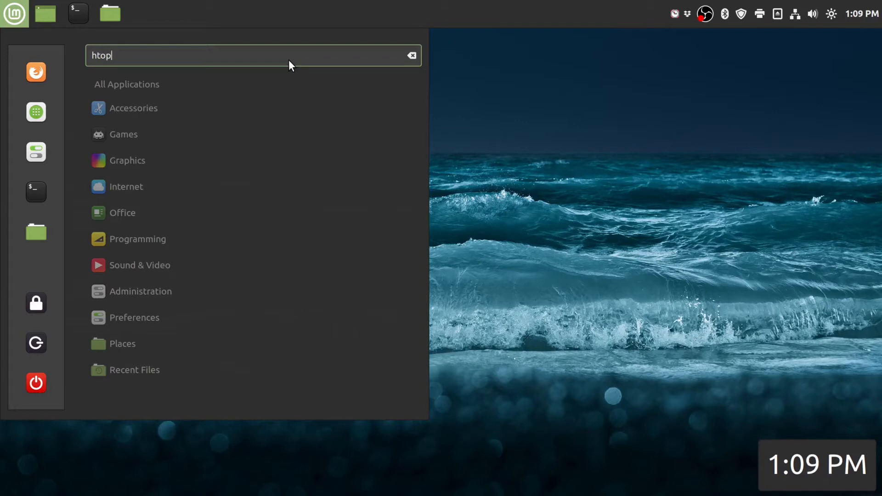
pyautogui.press('Escape')
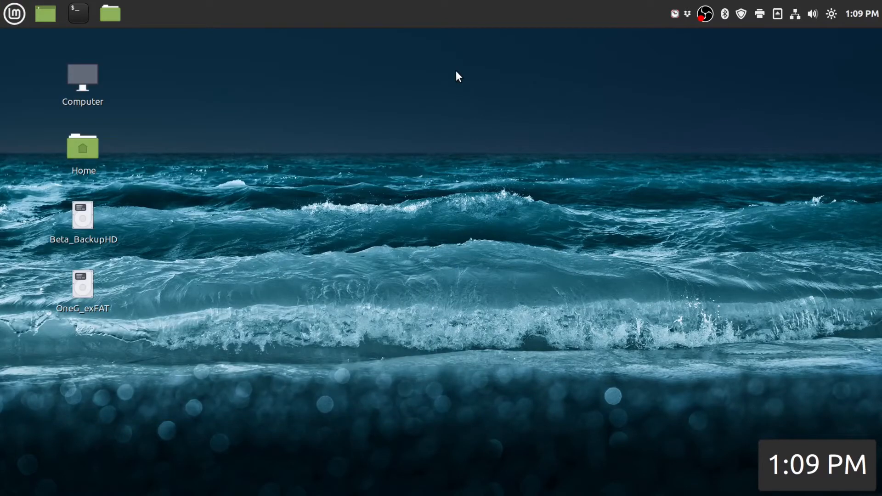
# Step: Launch a terminal from the panel, run htop to confirm it works, and quit back to the prompt
pyautogui.click(77, 13)
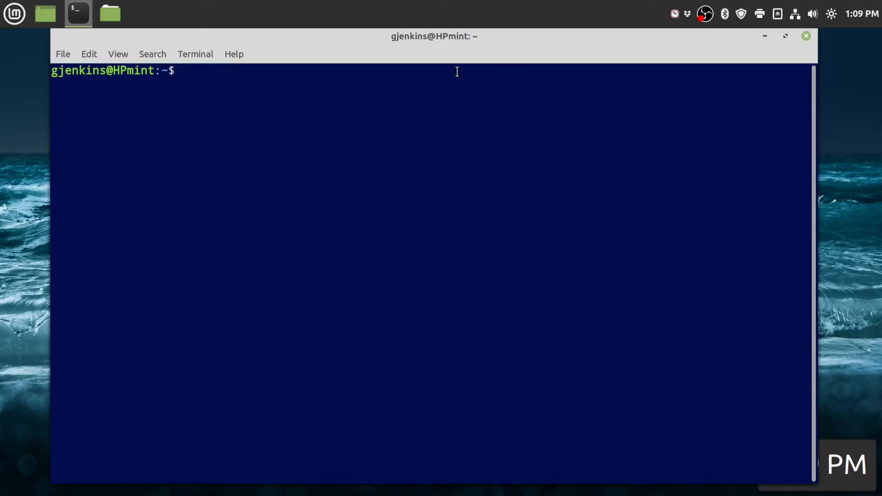
pyautogui.write('htop')
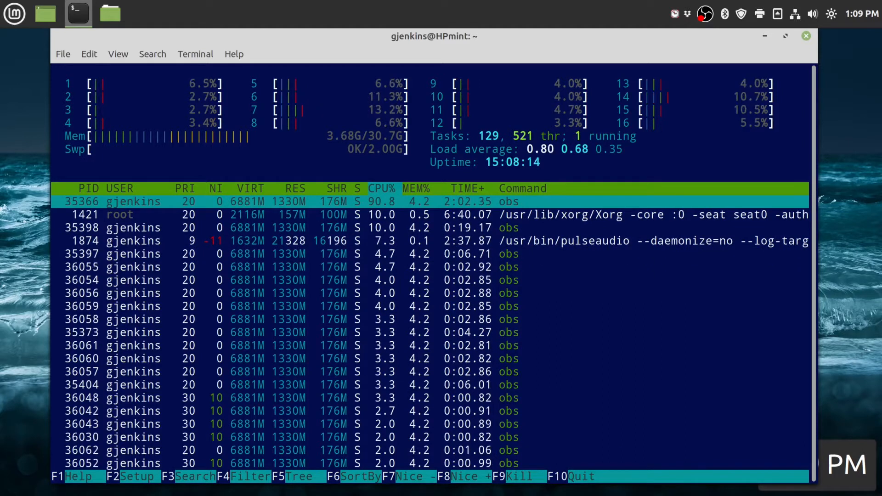
pyautogui.press('q')
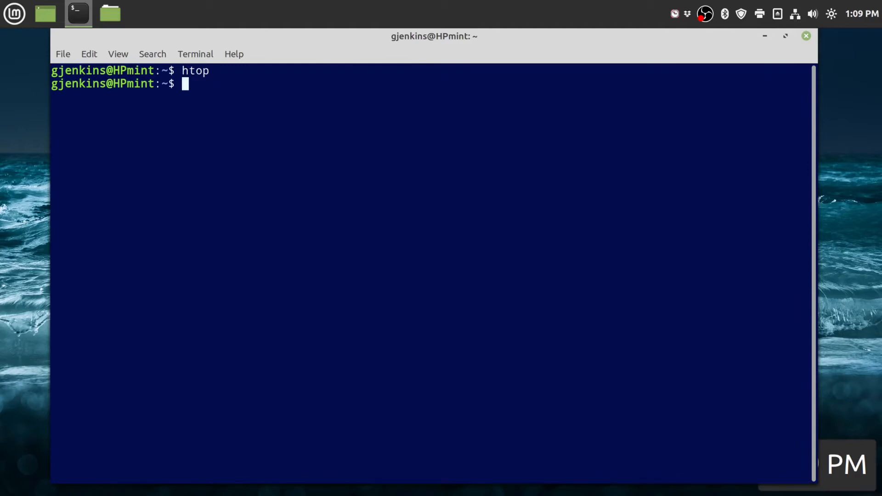
# Step: Change into ~/.local/share/applications and list the launcher files there
pyautogui.write('cd')
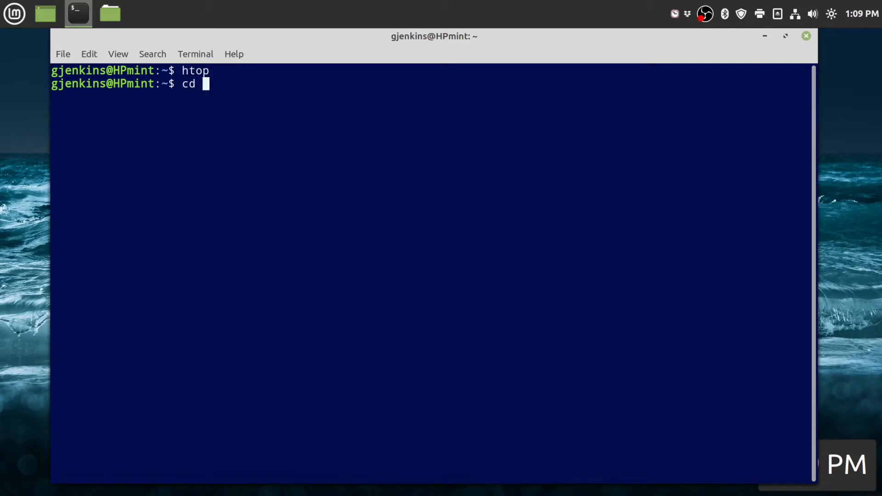
pyautogui.write('.lo')
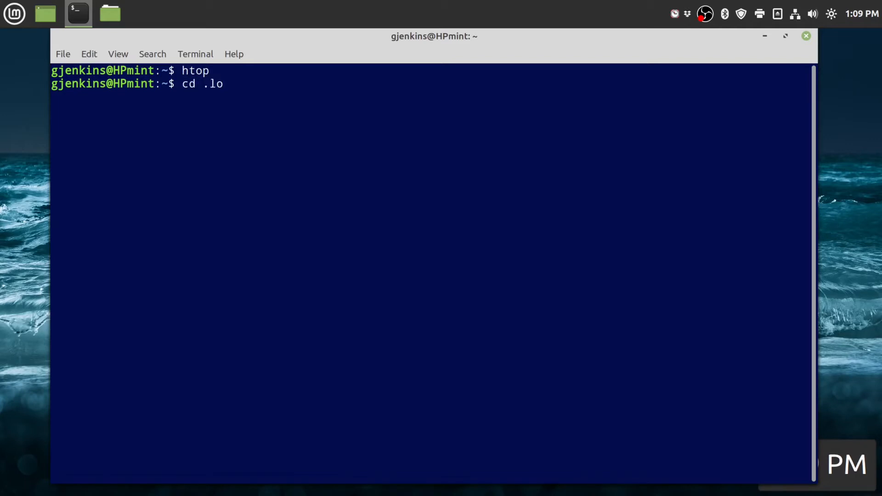
pyautogui.write('cal/')
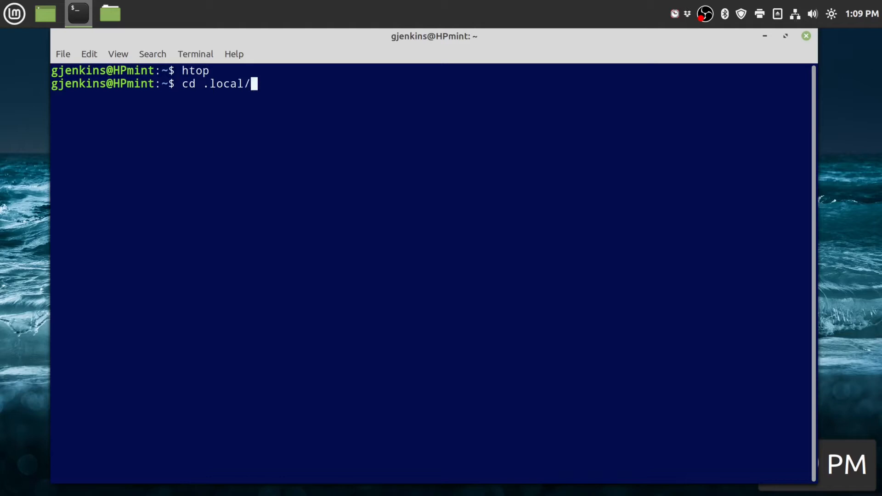
pyautogui.write('share/applications/')
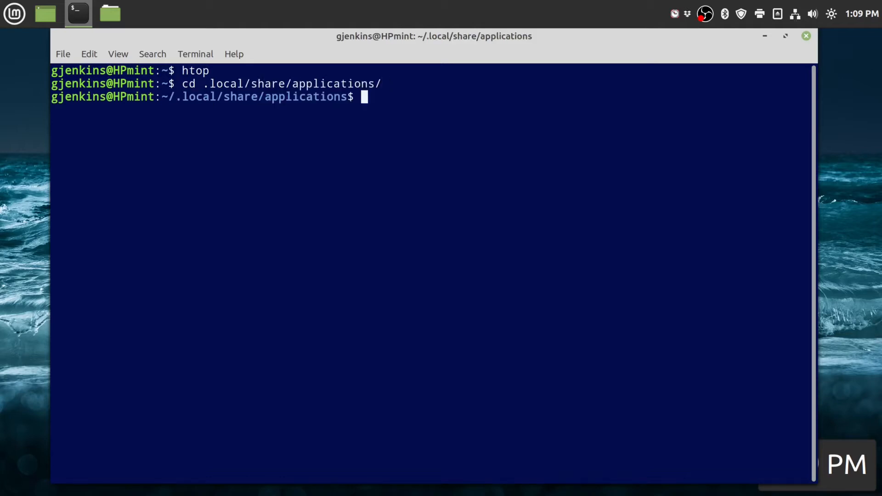
pyautogui.write('ls')
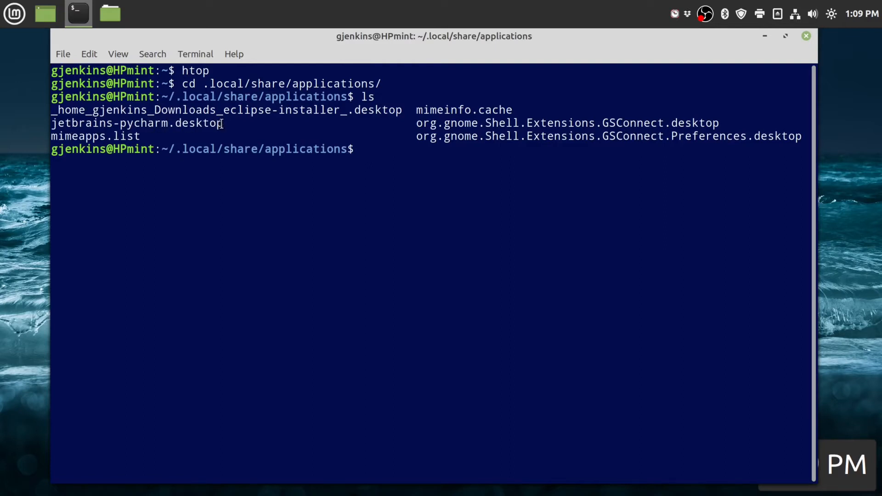
# Step: Inspect the PyCharm launcher's .desktop extension and the .local/share/applications path parts
pyautogui.doubleClick(195, 122)
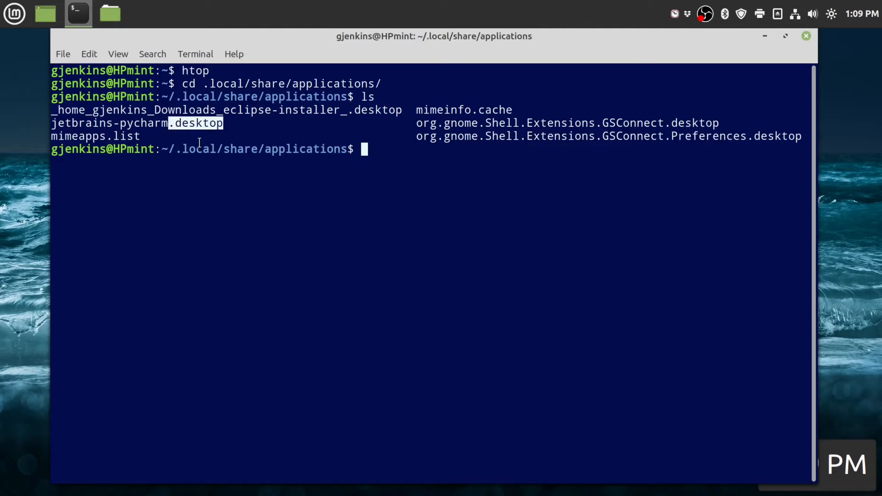
pyautogui.moveTo(313, 211)
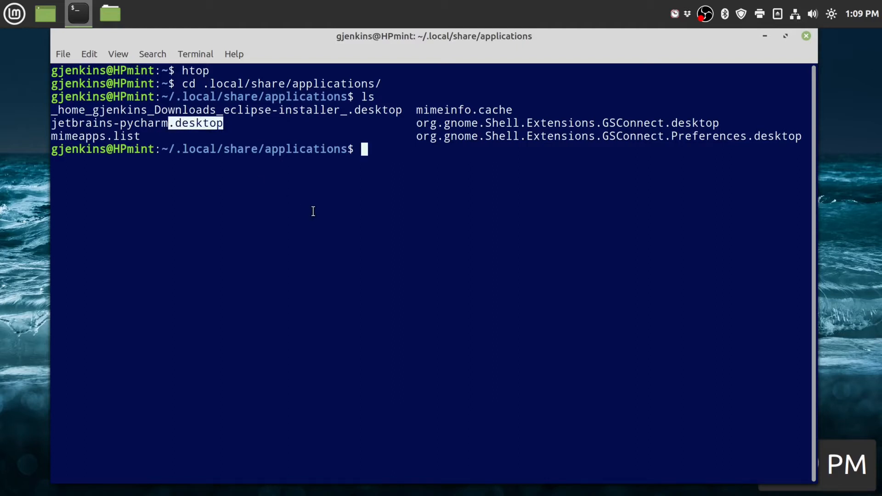
pyautogui.moveTo(275, 185)
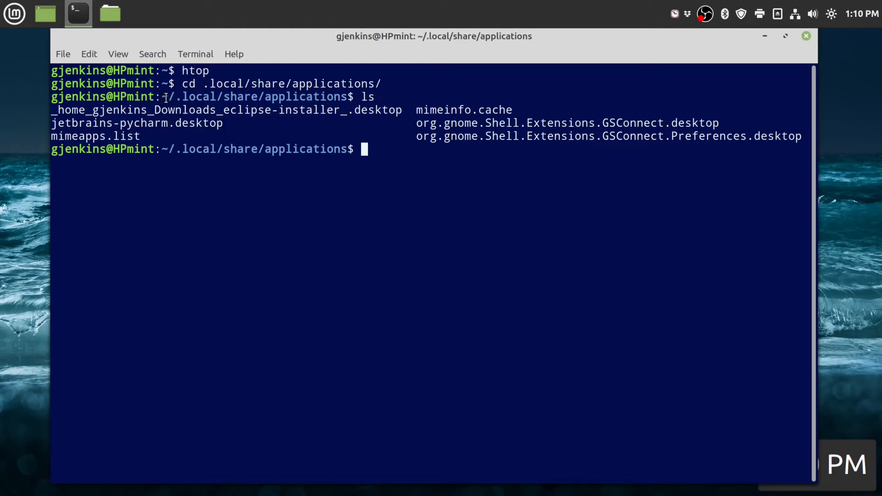
pyautogui.doubleClick(189, 97)
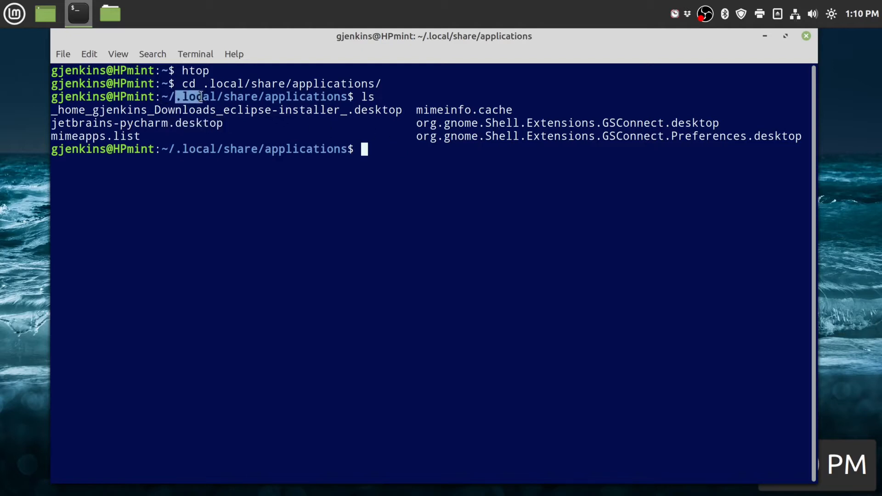
pyautogui.doubleClick(237, 96)
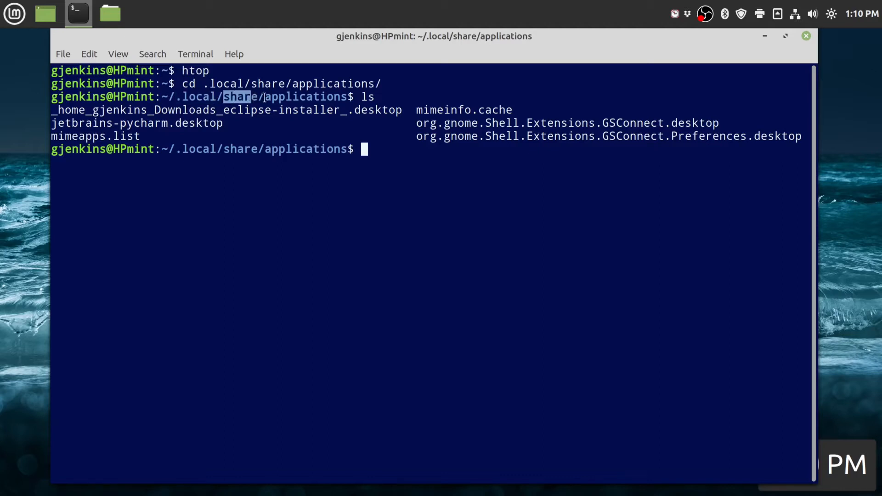
pyautogui.doubleClick(305, 97)
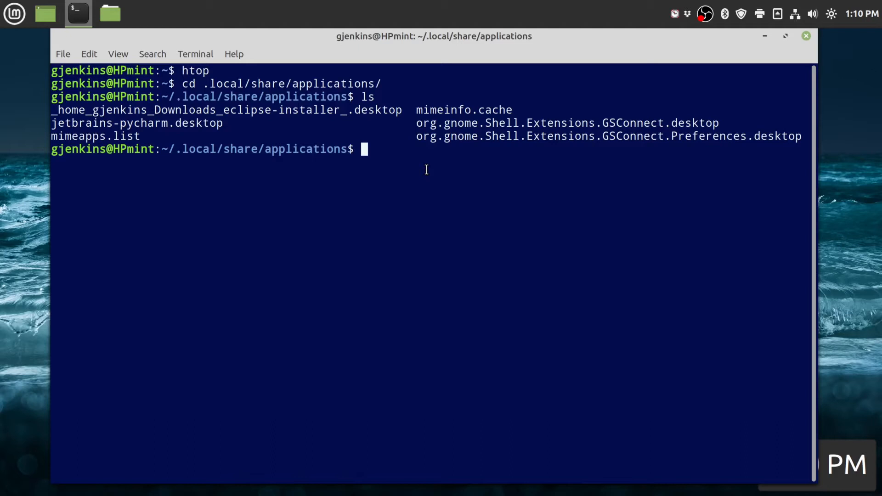
pyautogui.moveTo(370, 148)
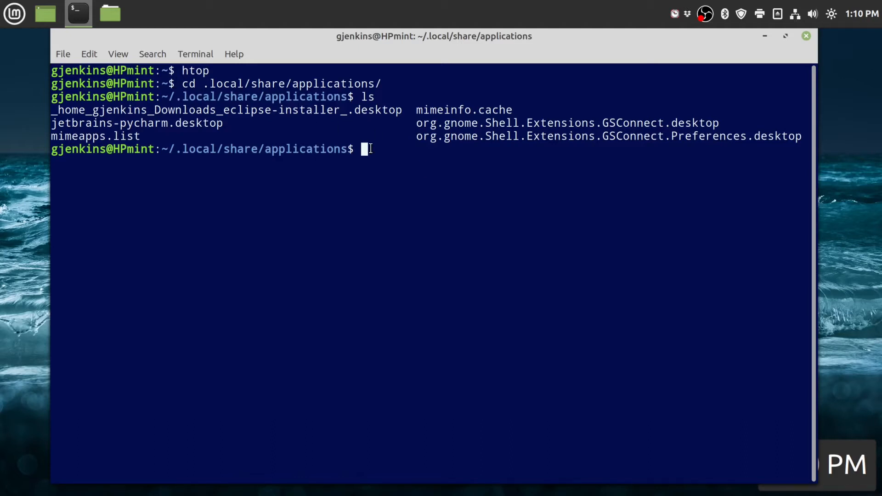
# Step: Start a new htop.desktop launcher file in nano
pyautogui.write('nano')
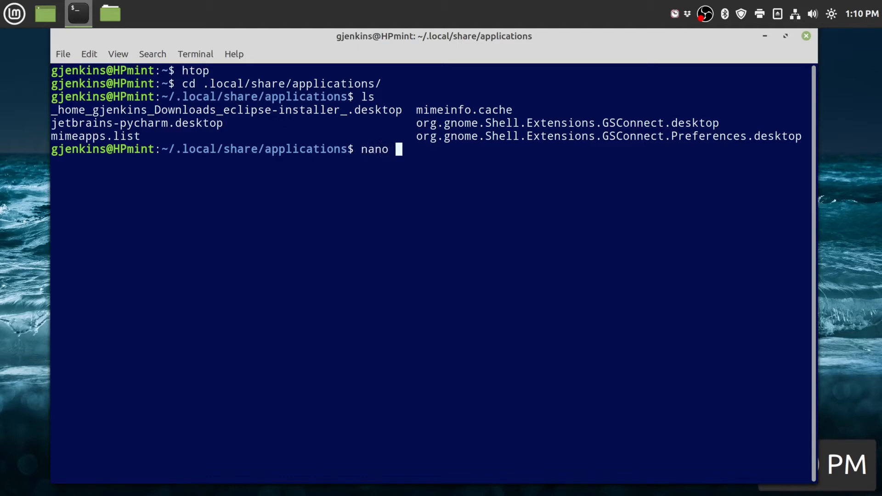
pyautogui.write('htop.')
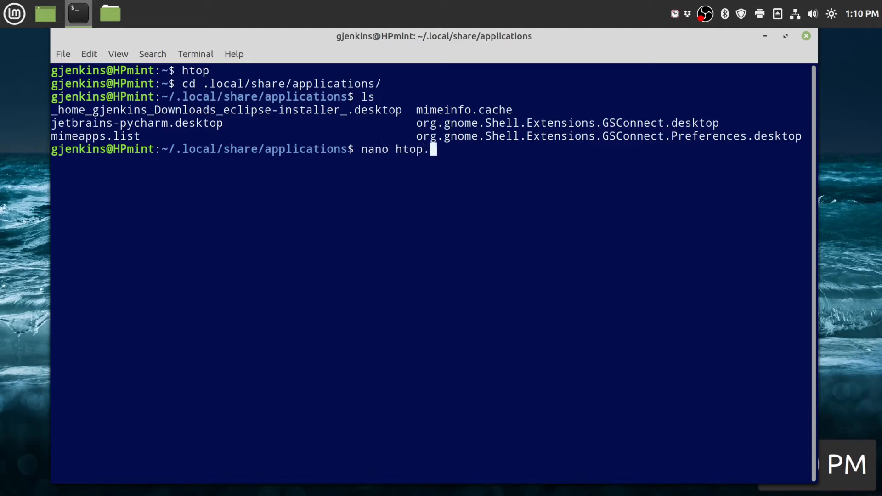
pyautogui.write('deskt')
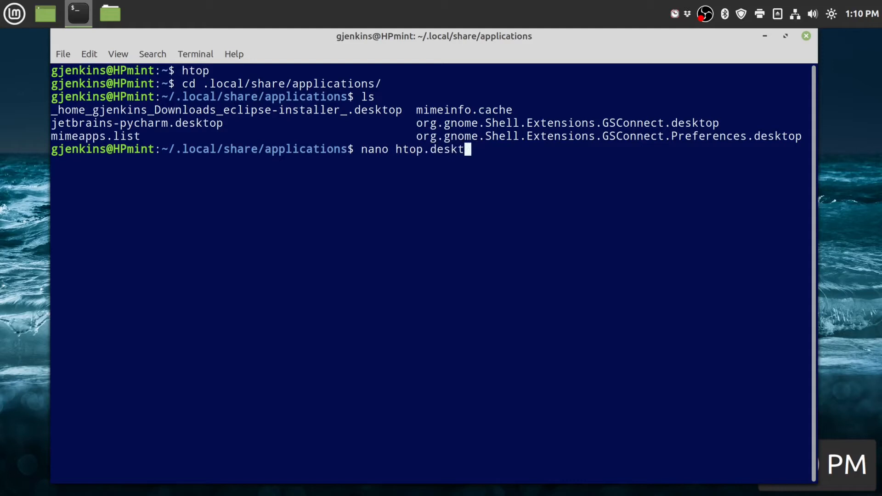
pyautogui.write('op')
pyautogui.write('[')
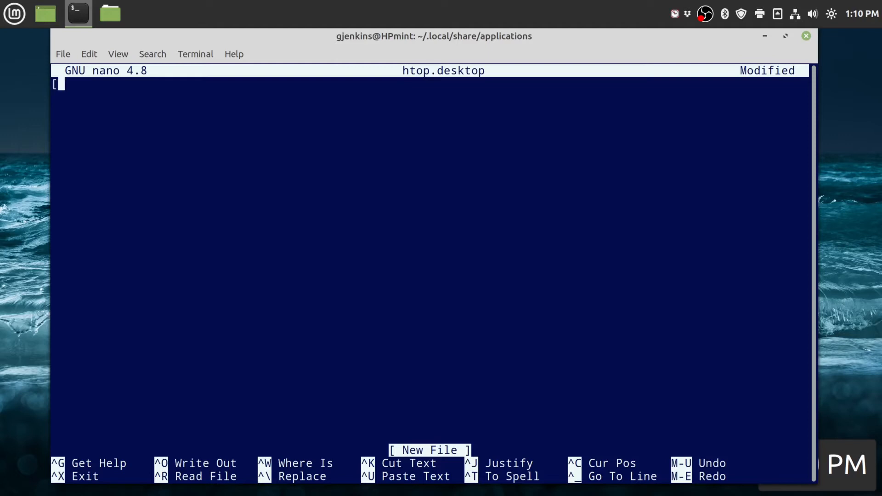
# Step: Write the [Desktop Entry] header followed by Type=Application and Terminal=true lines
pyautogui.write('Deskt')
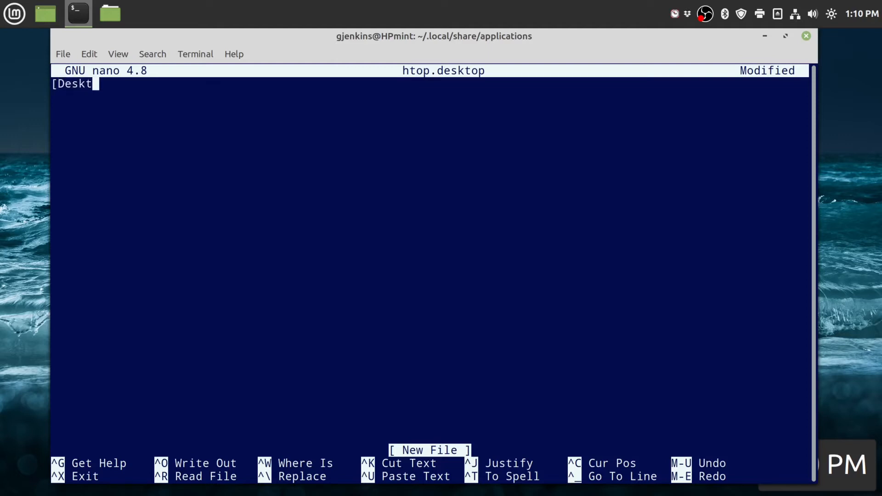
pyautogui.write('op Entry')
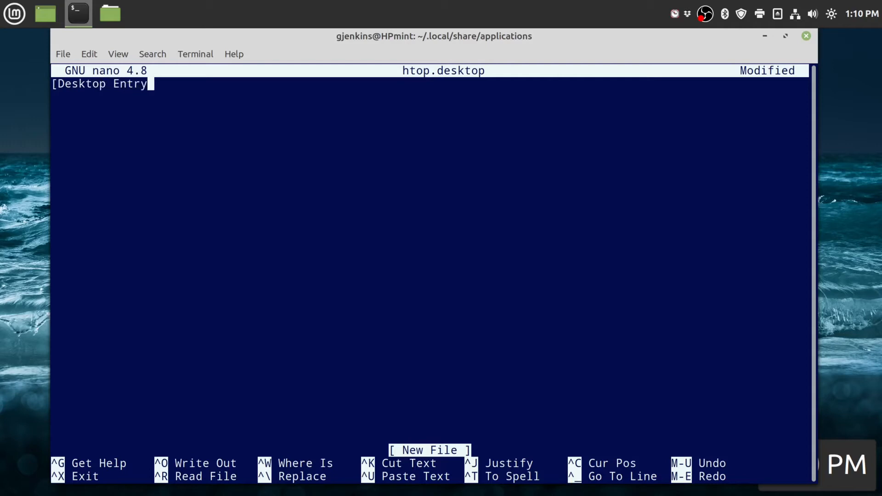
pyautogui.write(']')
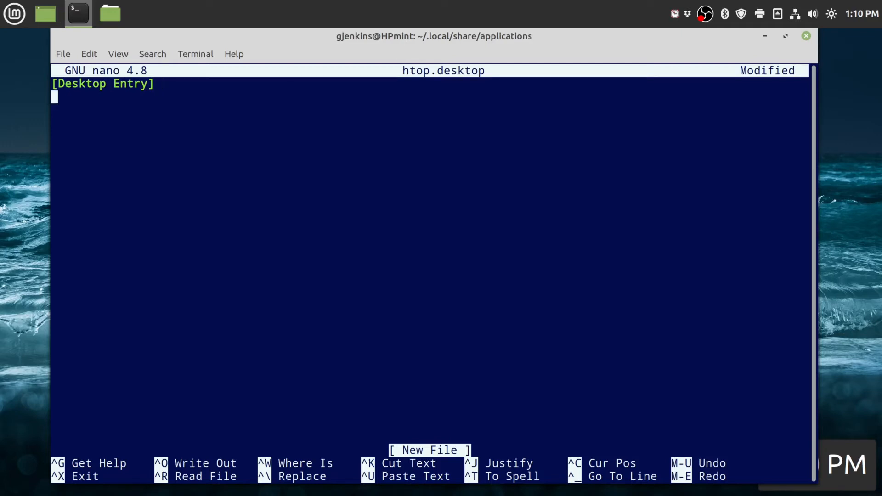
pyautogui.write('Ty')
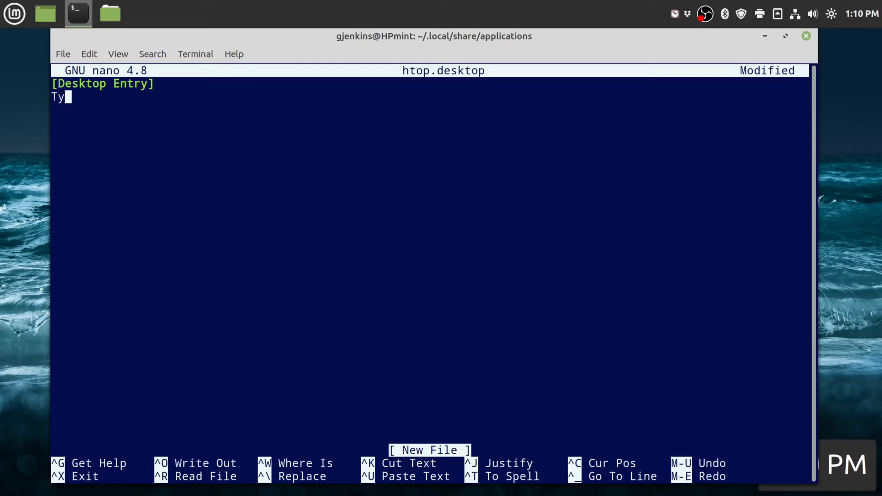
pyautogui.write('pe=')
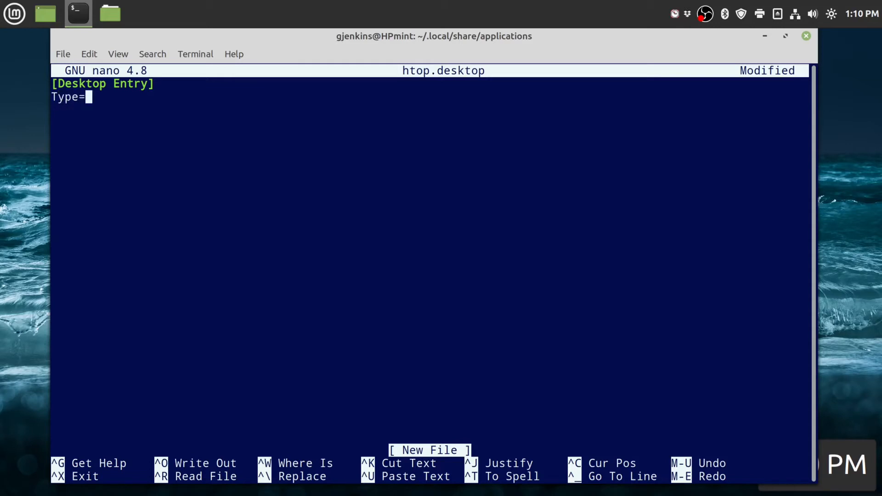
pyautogui.write('Apl')
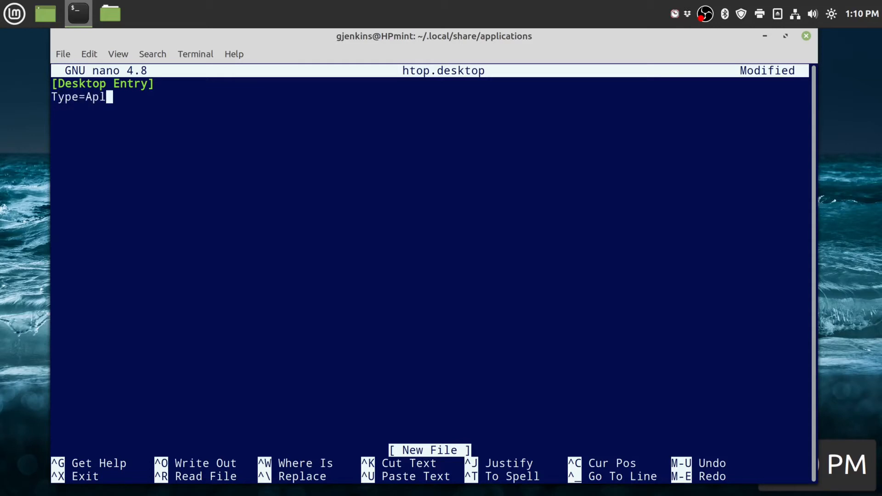
pyautogui.write('ication')
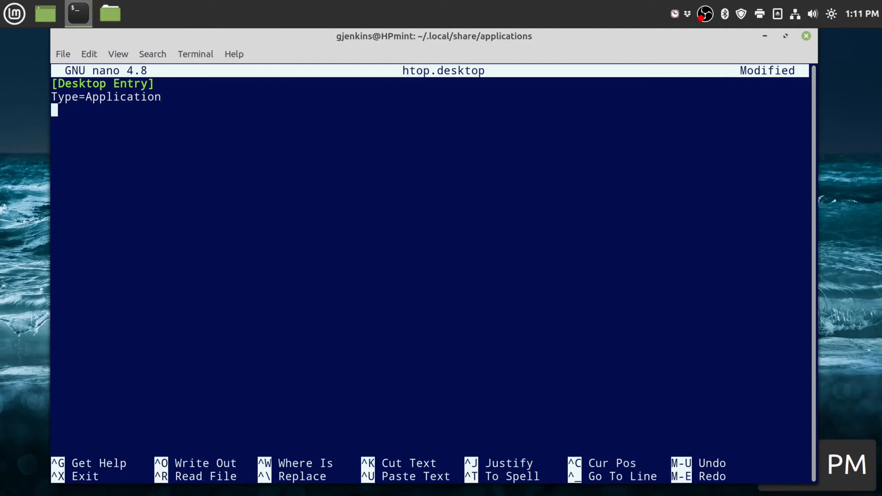
pyautogui.write('Terminal')
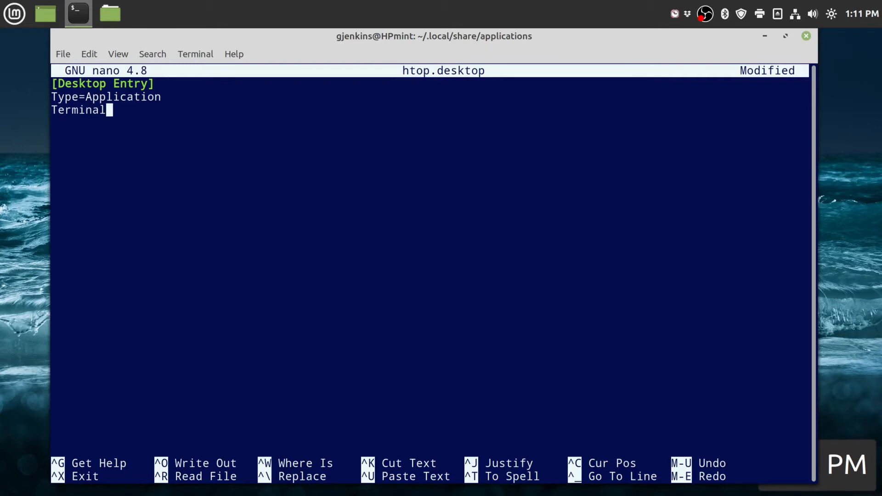
pyautogui.write('=true')
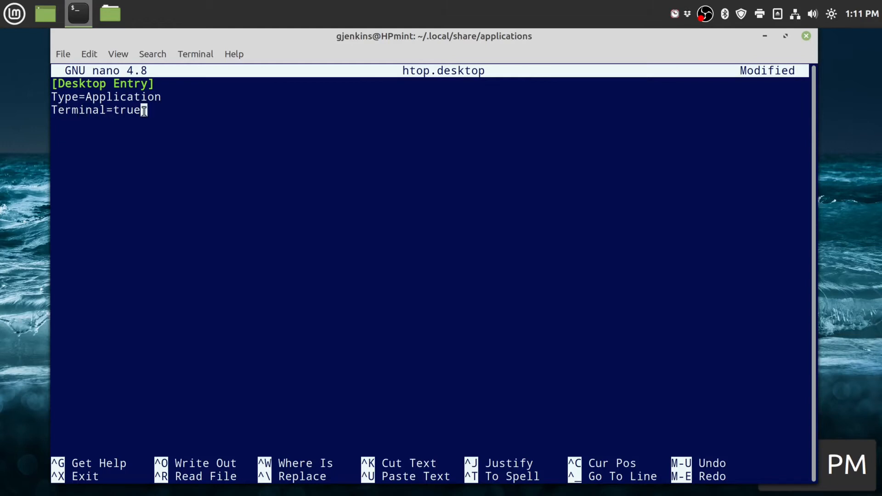
pyautogui.moveTo(211, 125)
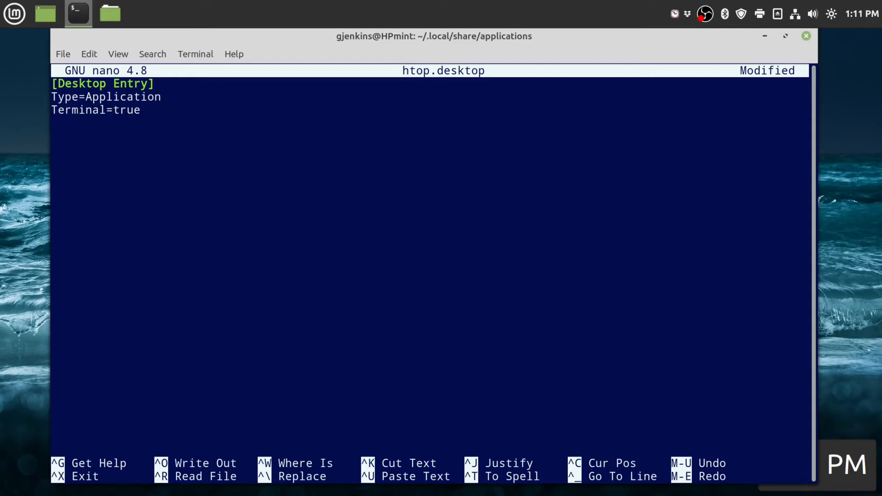
# Step: Add the Name=HTop line and start a new line beneath it
pyautogui.write('Name')
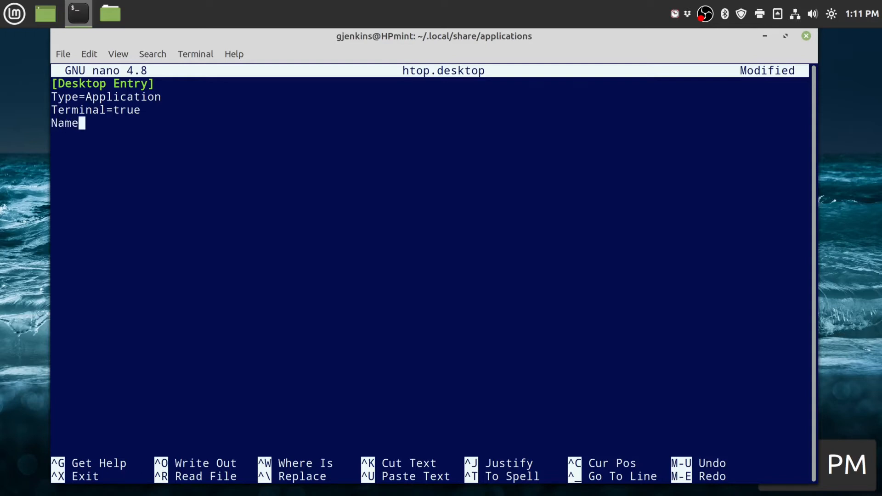
pyautogui.write('=H')
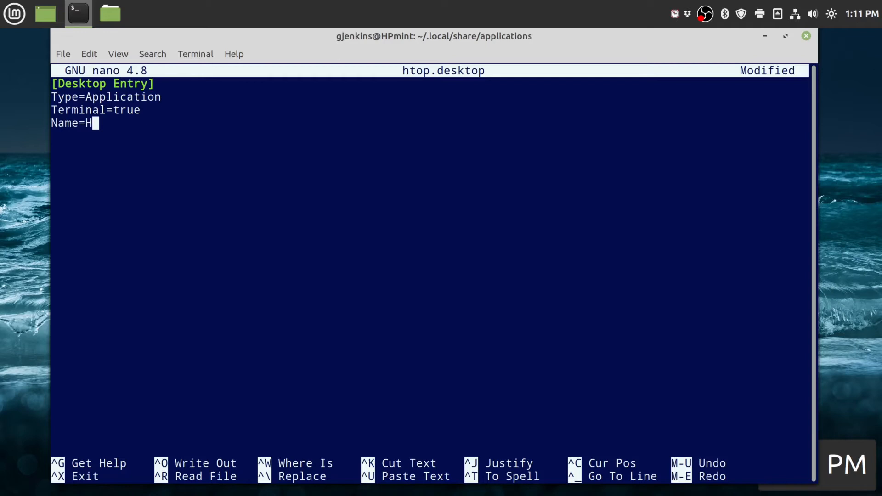
pyautogui.write('top')
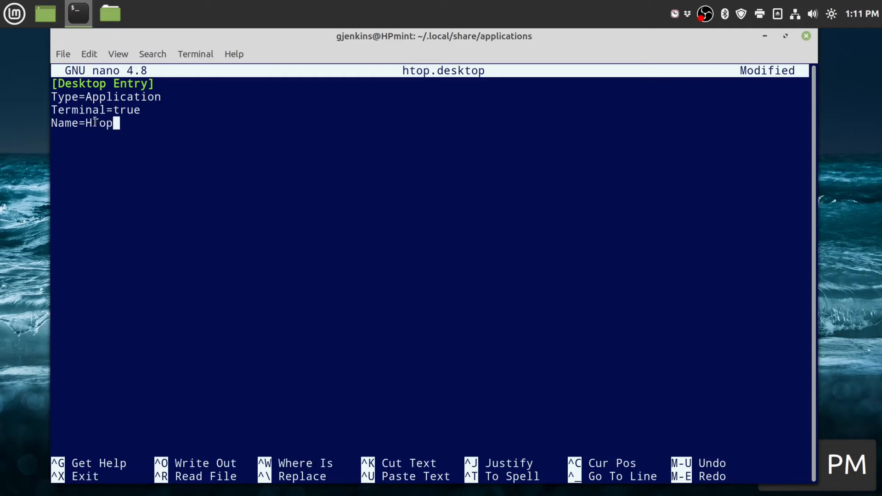
pyautogui.write('T')
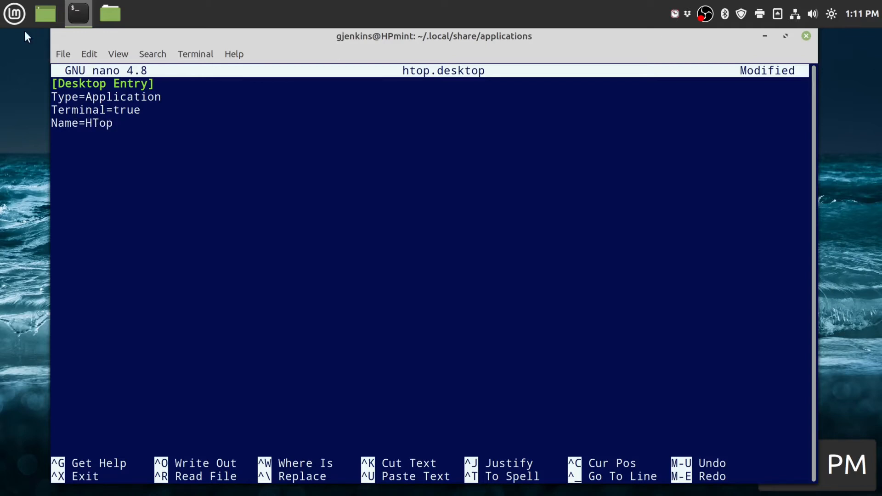
pyautogui.click(14, 14)
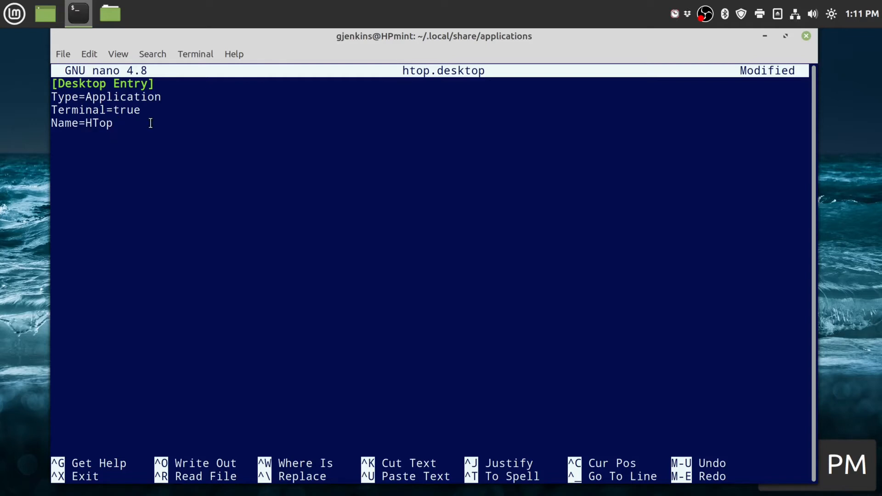
pyautogui.press('enter')
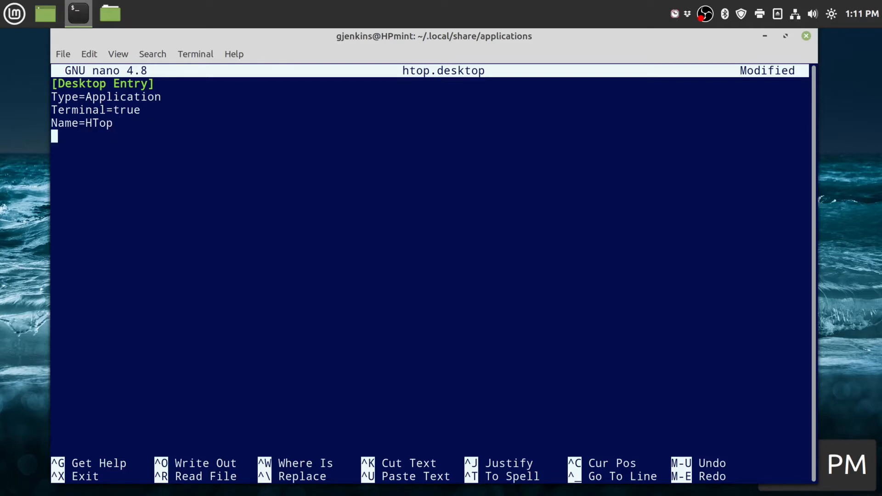
# Step: Add the Exec line, trying /usr/bin/htop before settling on Exec=htop, and save htop.desktop
pyautogui.write('Exe')
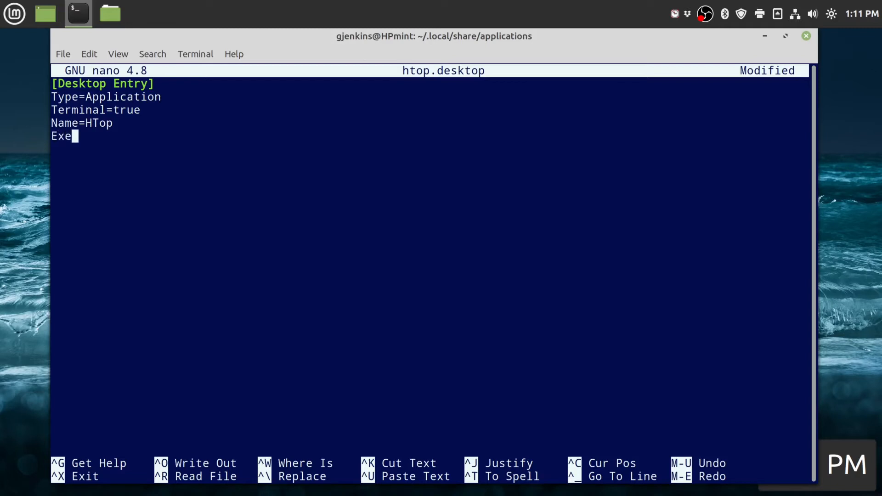
pyautogui.write('c=')
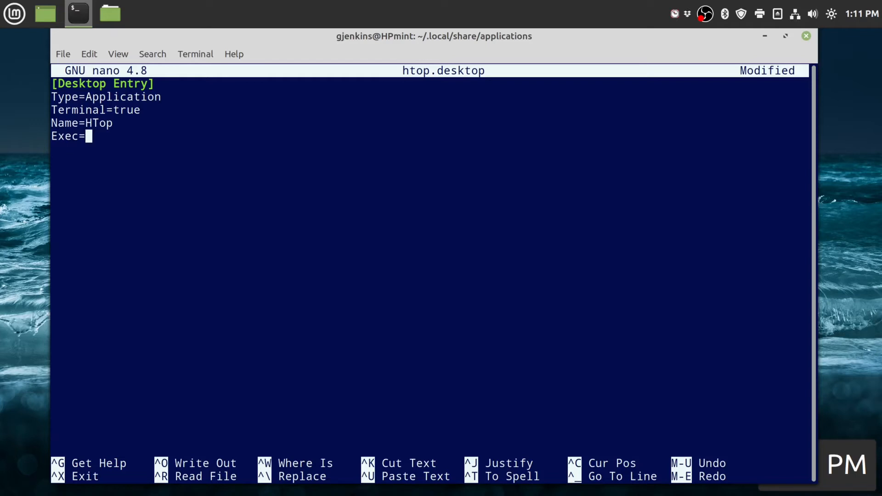
pyautogui.write('htop')
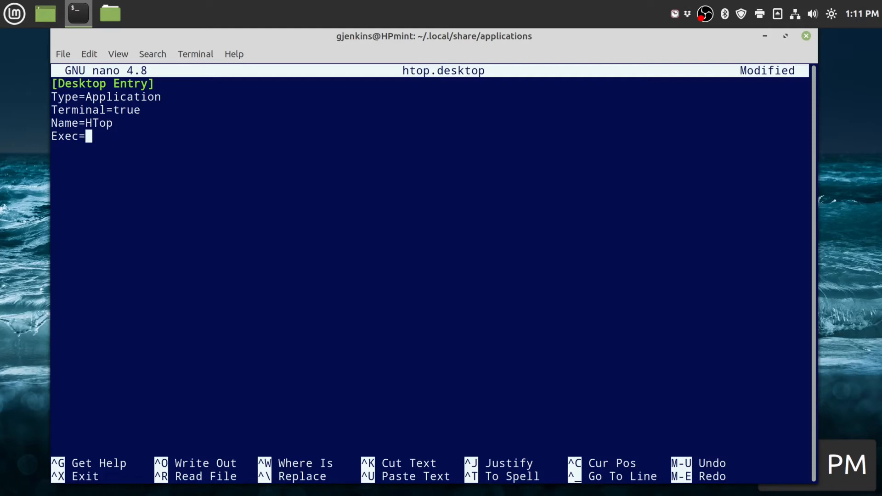
pyautogui.write('/usr/')
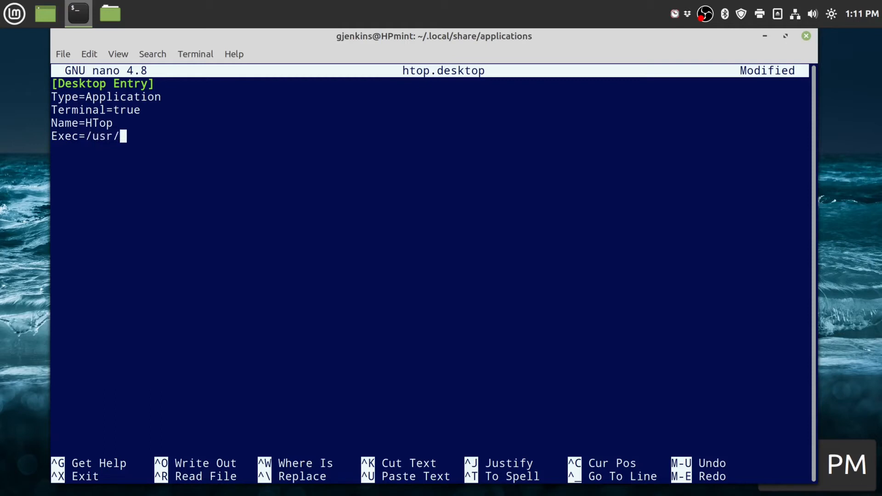
pyautogui.write('bin')
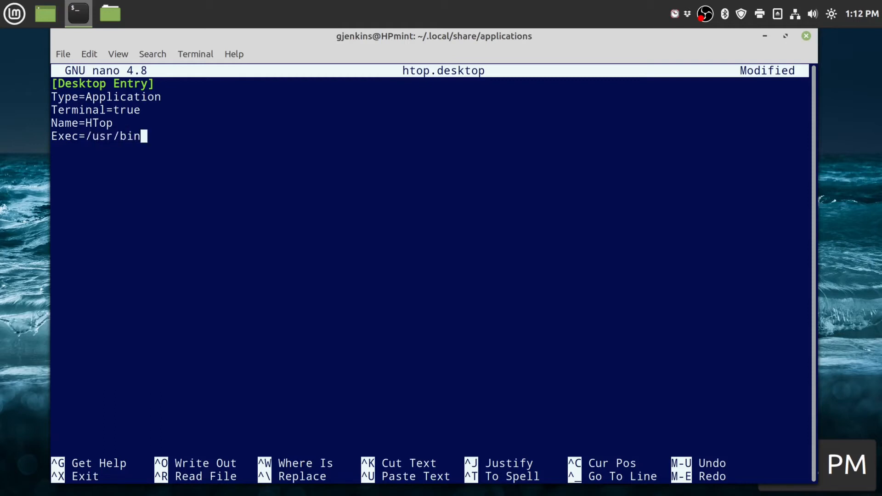
pyautogui.write('/htop')
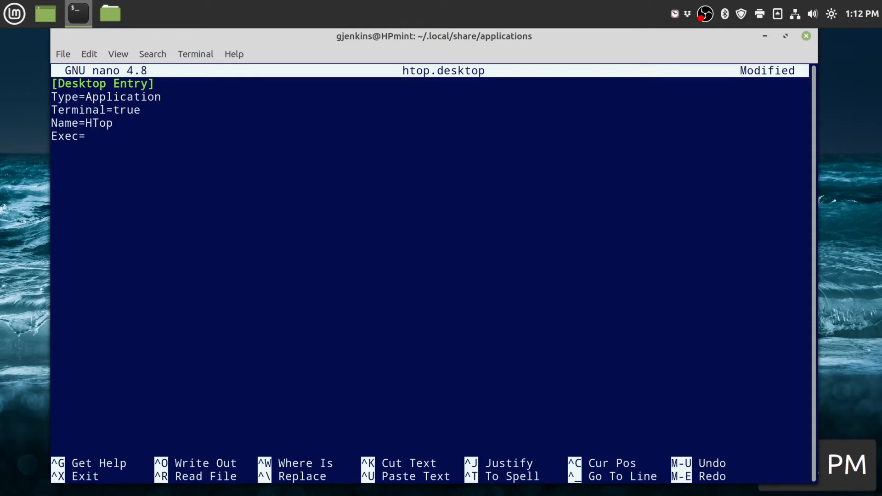
pyautogui.write('htop')
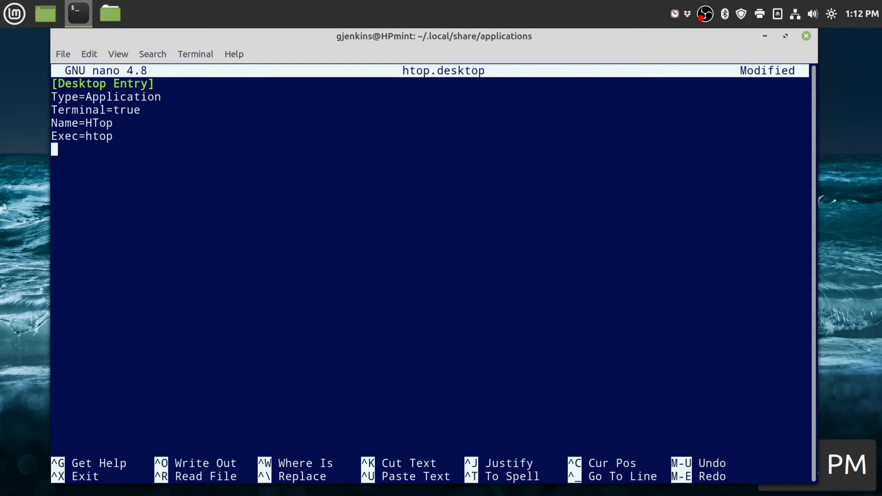
pyautogui.press('ctrl+o')
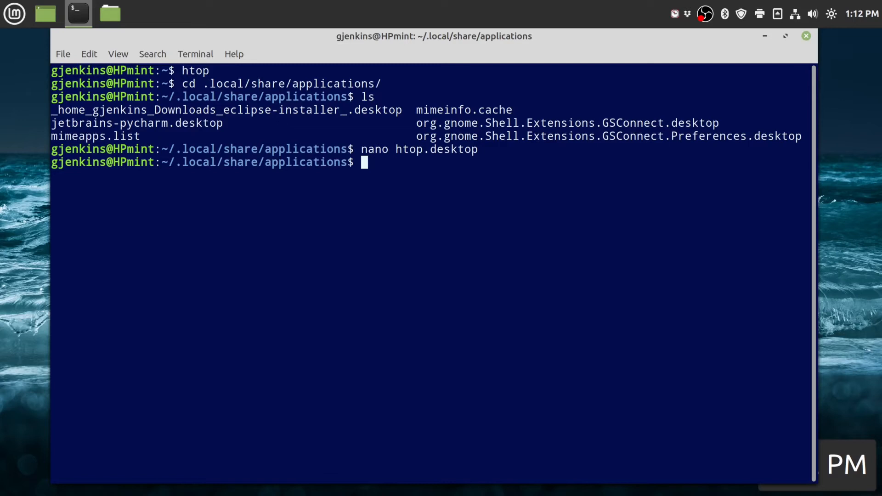
# Step: Search the Mint menu for htop and launch the new HTop entry
pyautogui.click(13, 13)
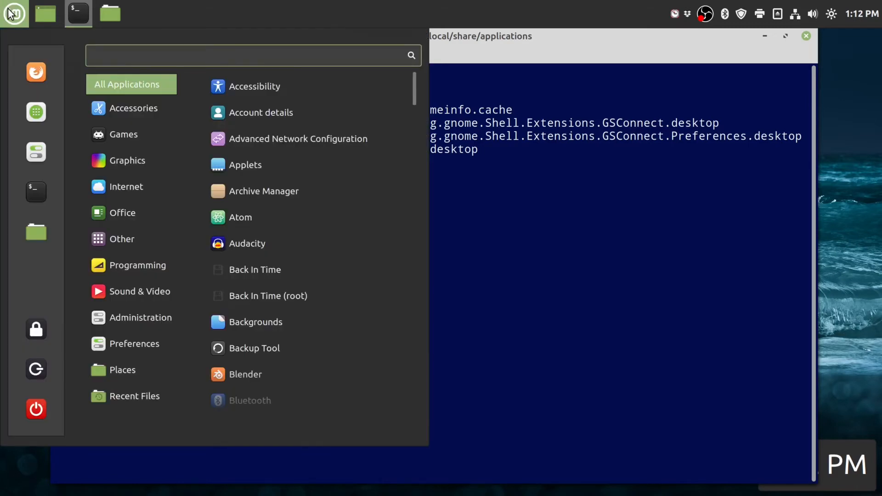
pyautogui.write('htop')
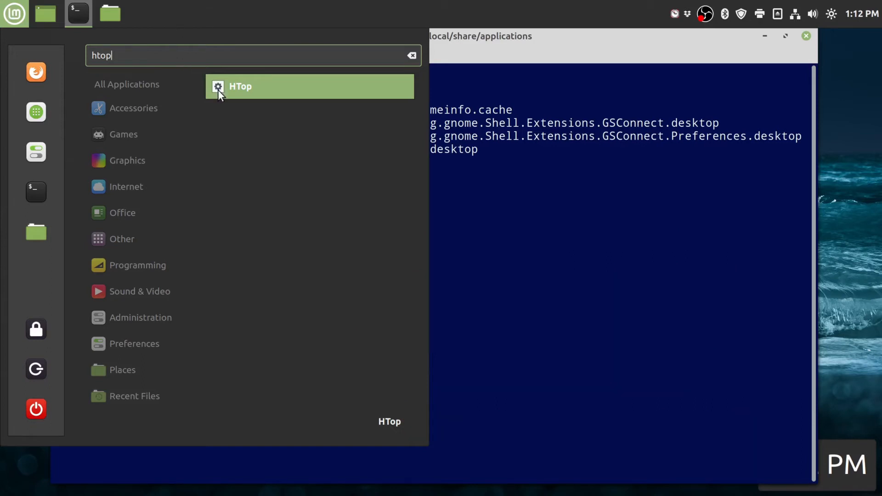
pyautogui.click(239, 86)
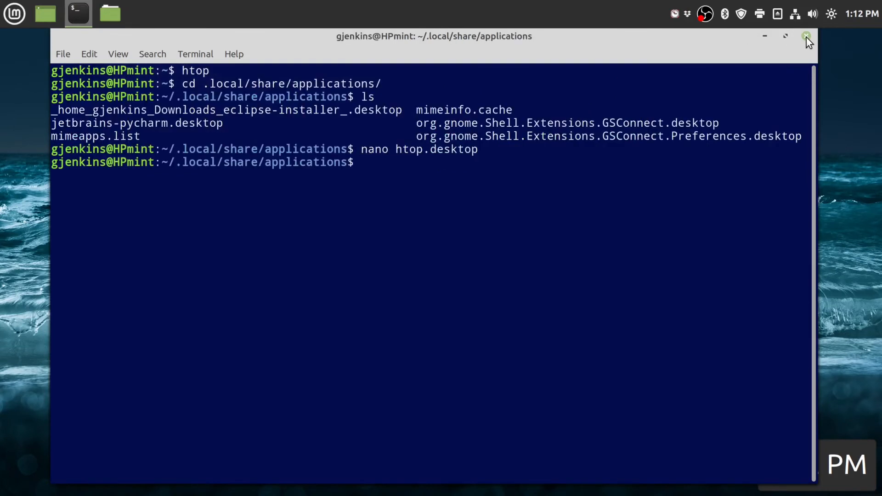
# Step: Close the terminal window and bring the applications menu back up, scrolling its list
pyautogui.click(14, 13)
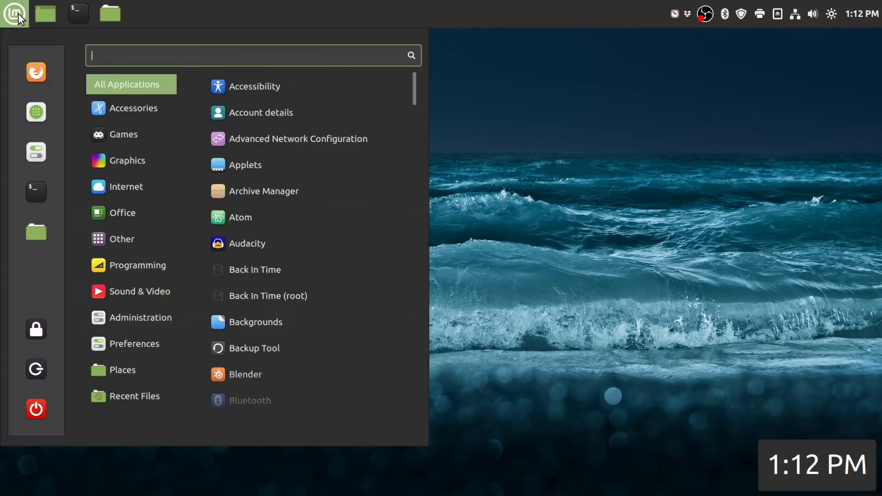
pyautogui.moveTo(430, 119)
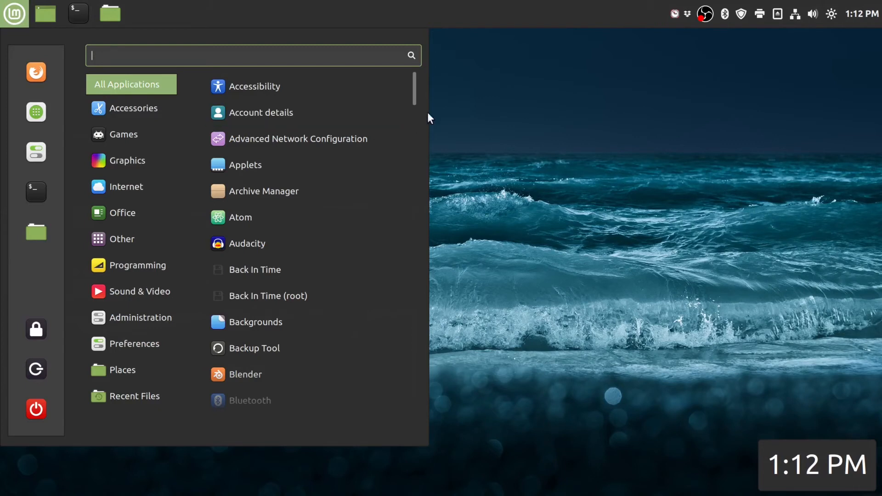
pyautogui.scroll(-3)
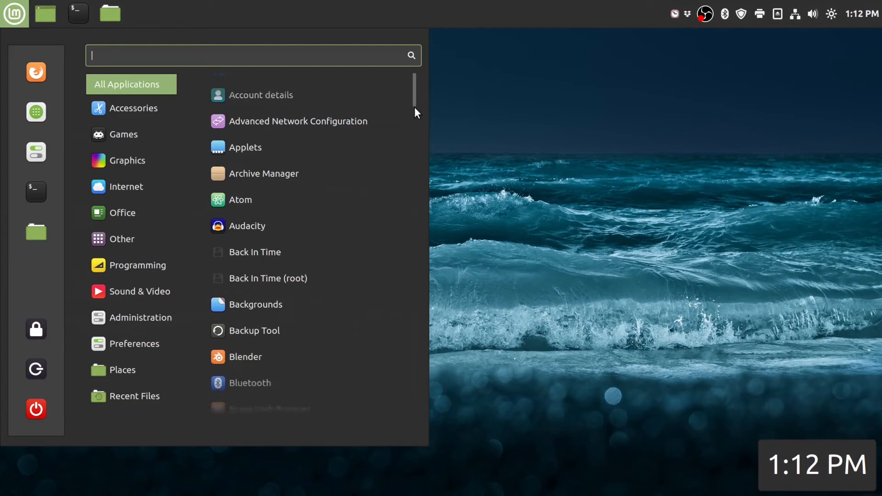
pyautogui.scroll(-3)
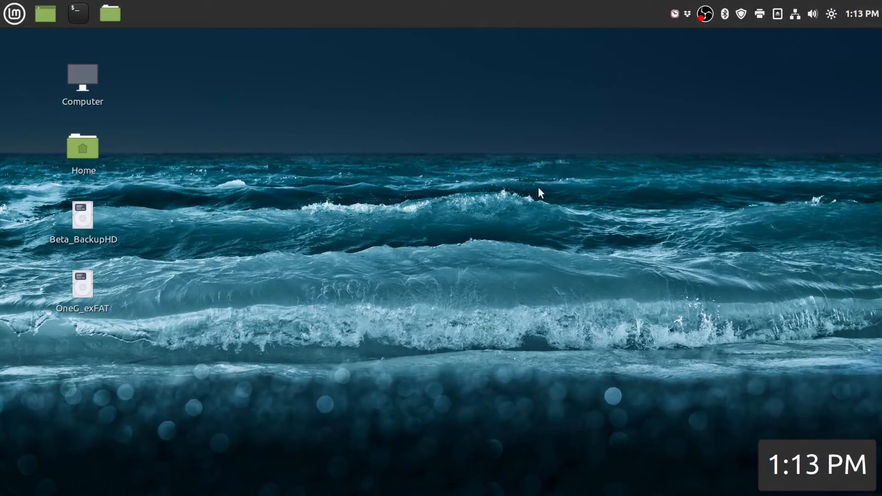
pyautogui.moveTo(503, 201)
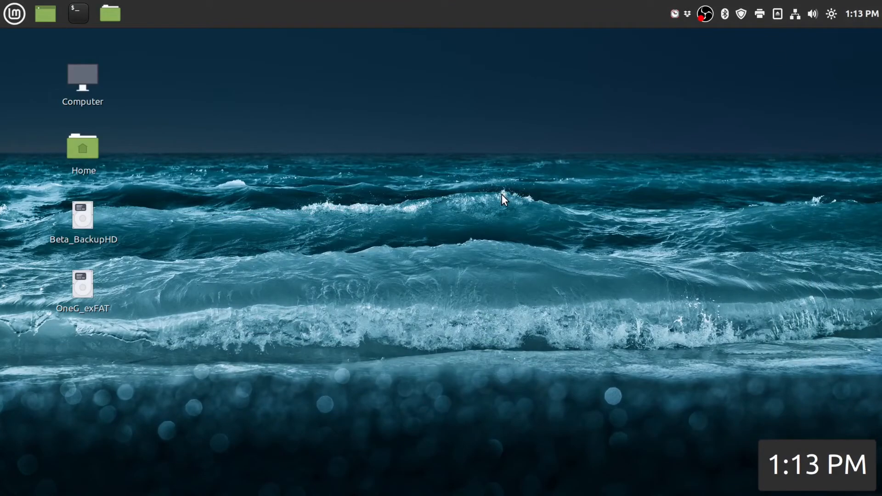
pyautogui.moveTo(531, 196)
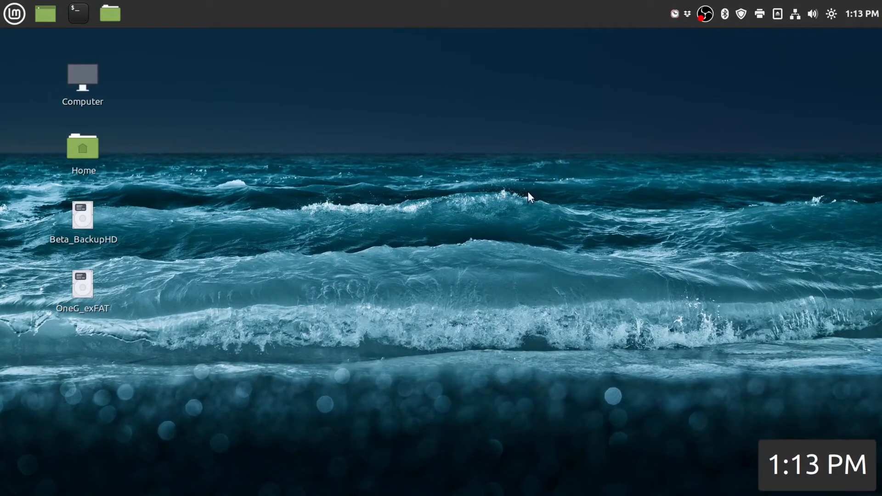
pyautogui.moveTo(424, 177)
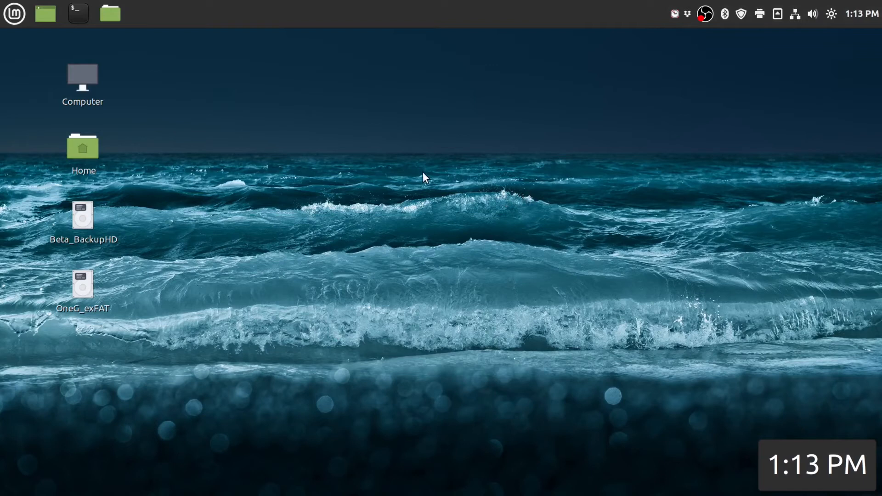
# Step: Launch a fresh terminal and change into ~/.local/share/applications to list its launchers
pyautogui.click(77, 12)
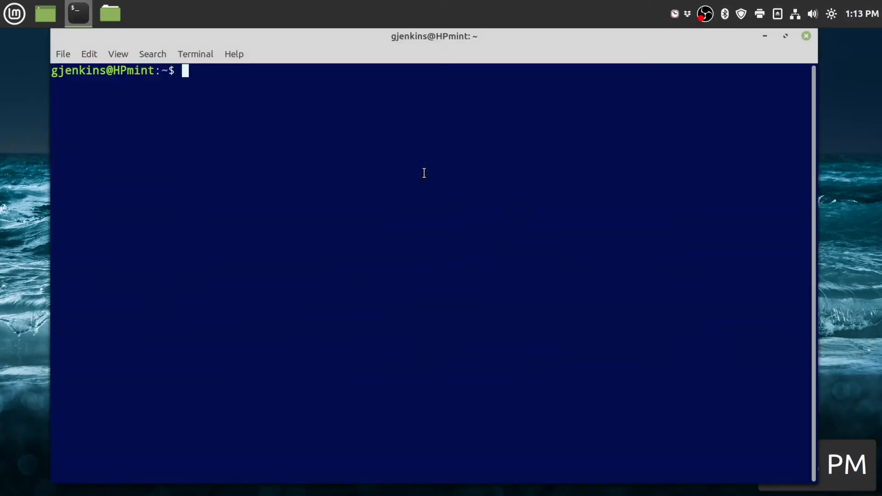
pyautogui.write('cd')
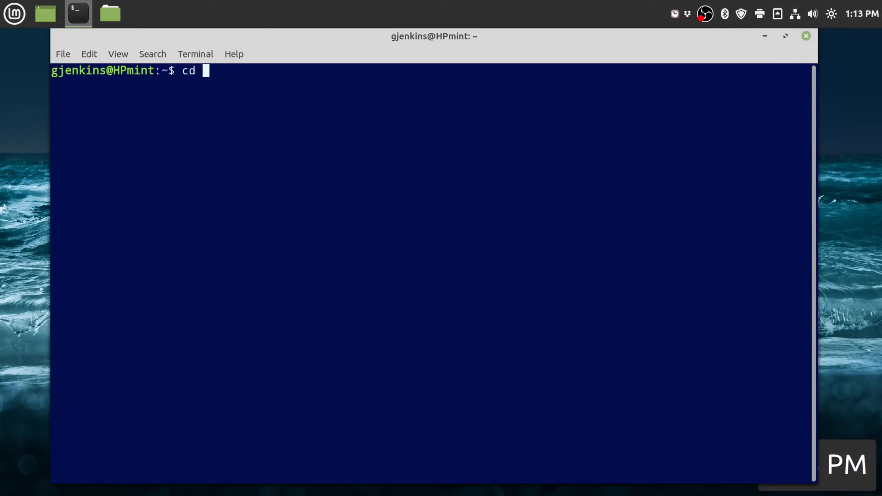
pyautogui.write('.local/')
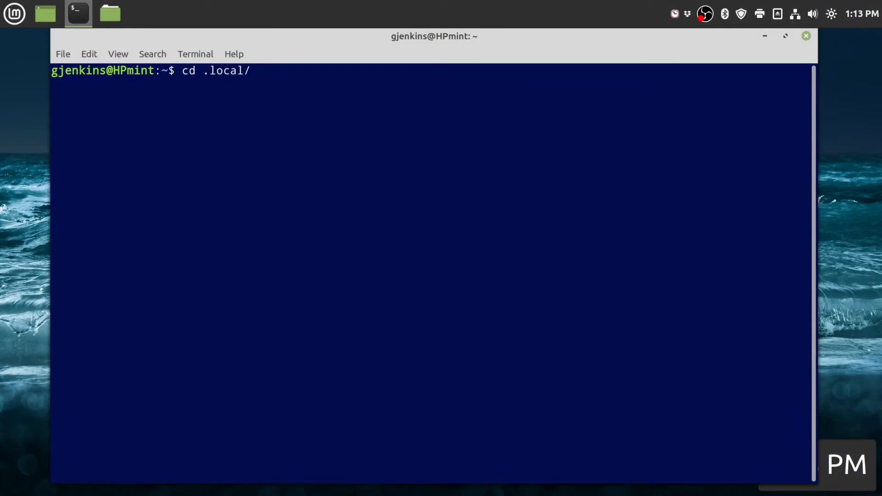
pyautogui.write('share/applications/')
pyautogui.write('ls')
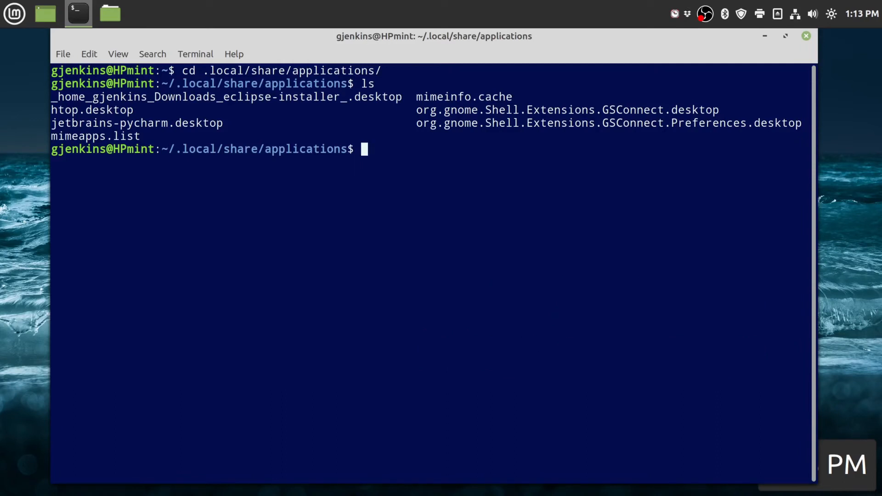
# Step: Copy htop.desktop to a new neofetch.desktop with cp
pyautogui.write('c')
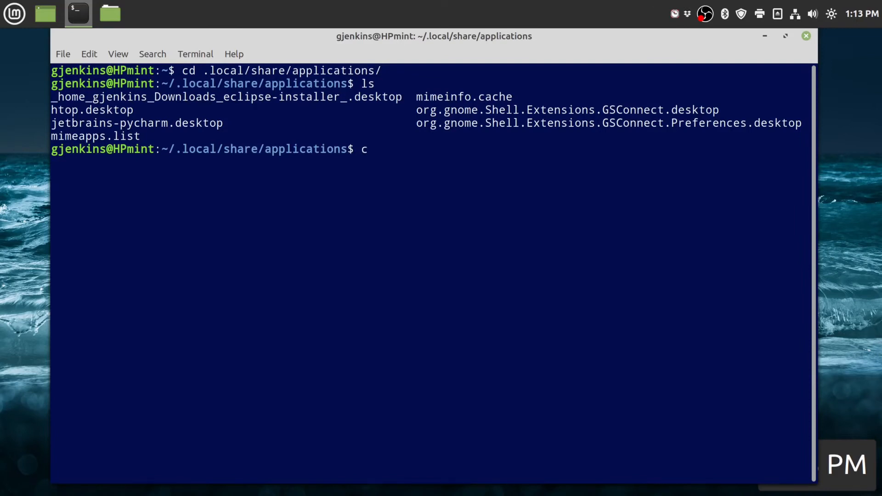
pyautogui.write('p')
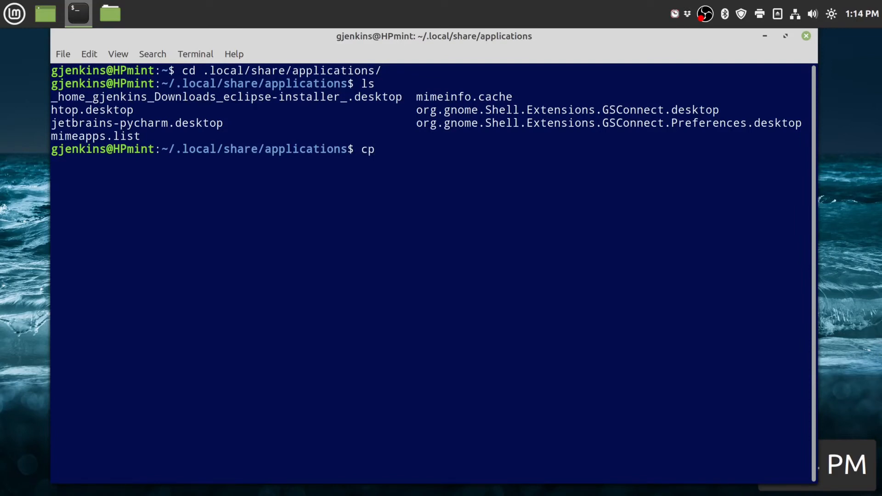
pyautogui.write('htop.desktop')
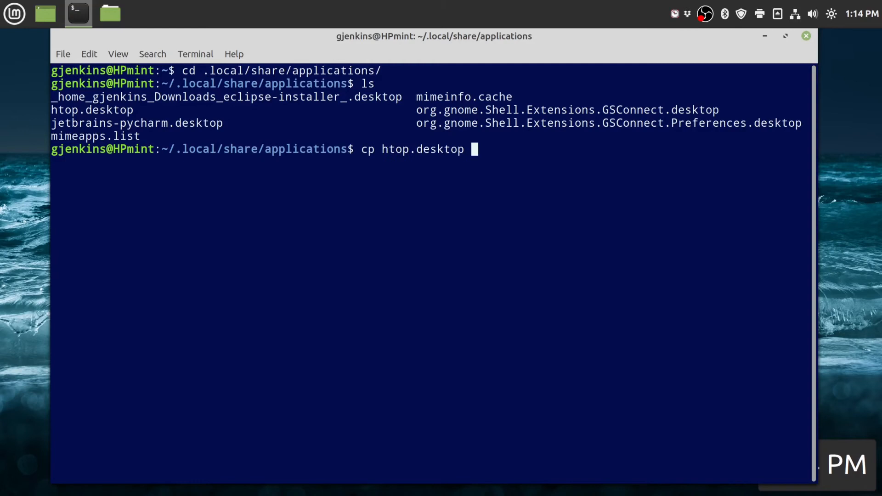
pyautogui.write('neof')
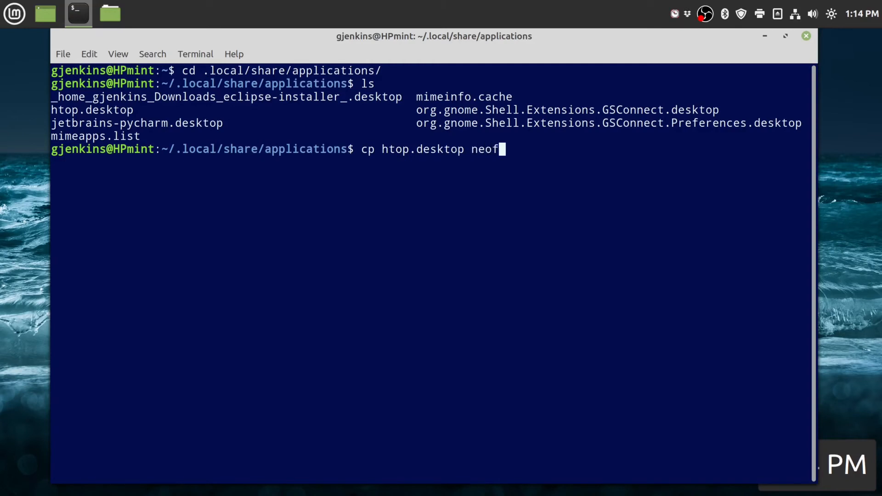
pyautogui.write('etch')
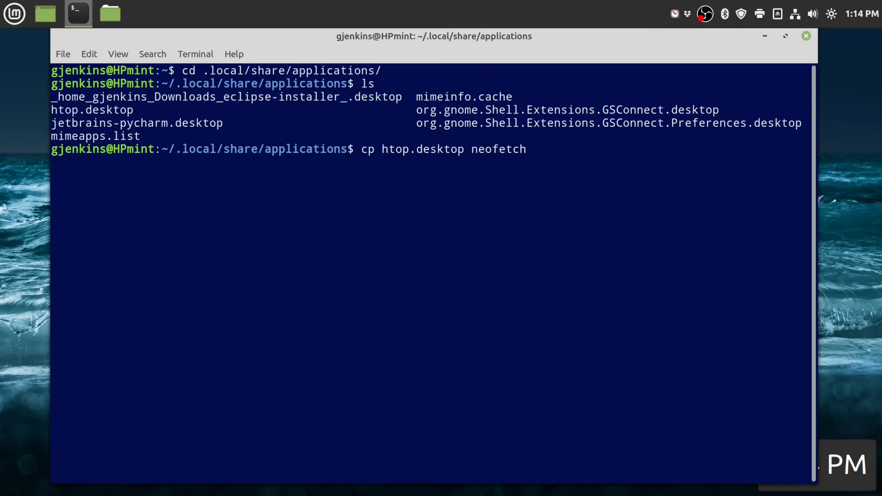
pyautogui.write('.')
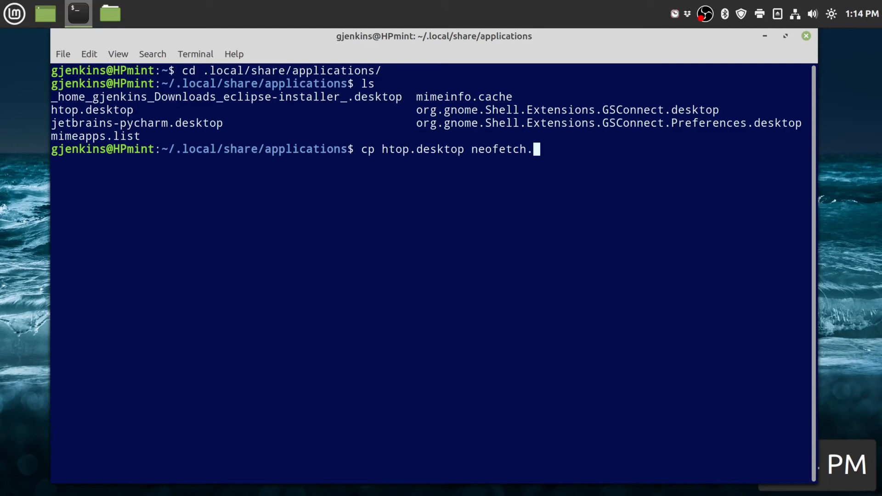
pyautogui.write('desk')
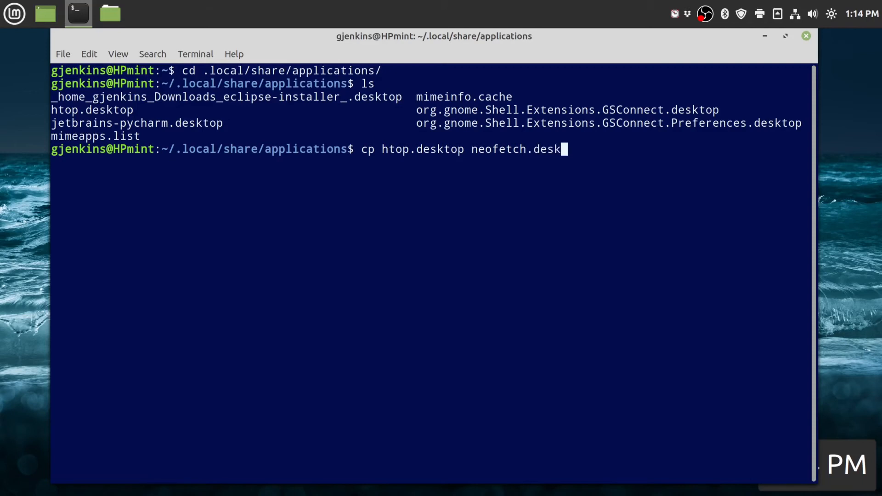
pyautogui.write('top')
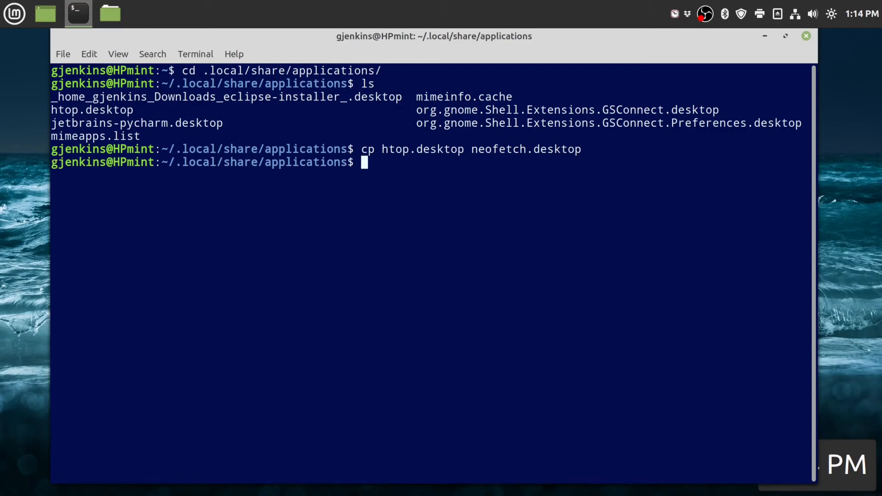
# Step: Edit neofetch.desktop in nano so Name= and Exec= read neofetch, then save and exit
pyautogui.write('nan')
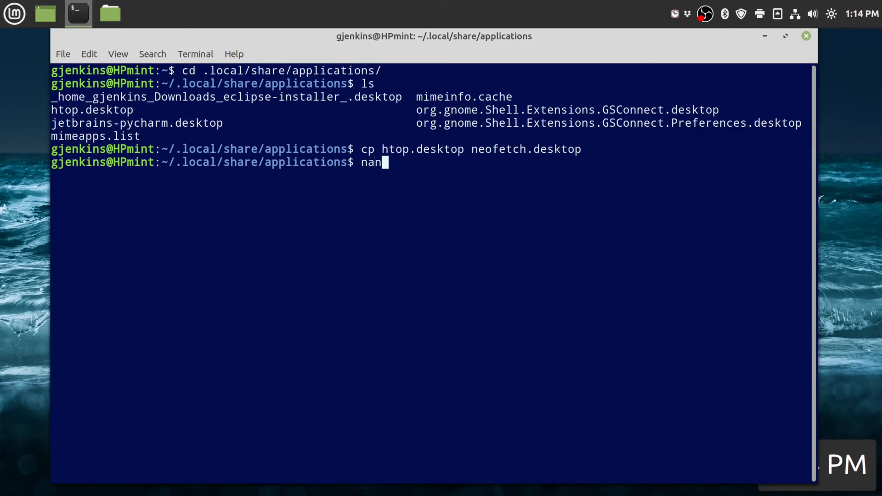
pyautogui.write('neofetch.desktop')
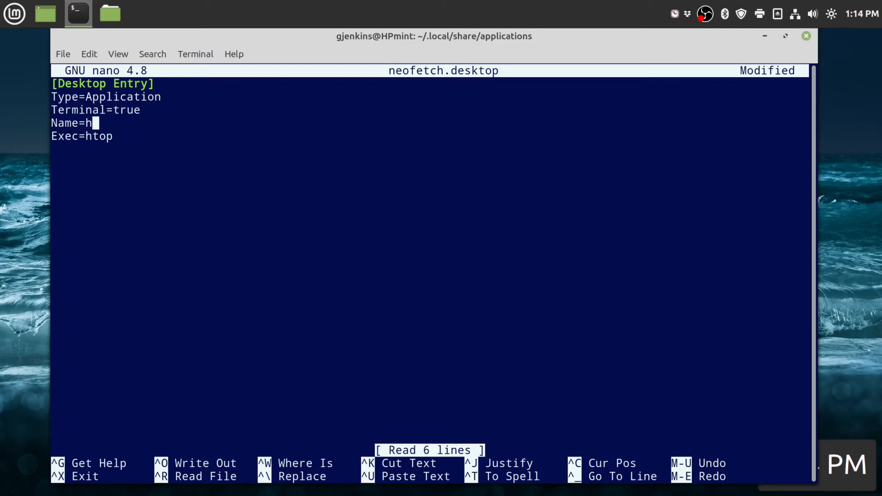
pyautogui.press('BackSpace')
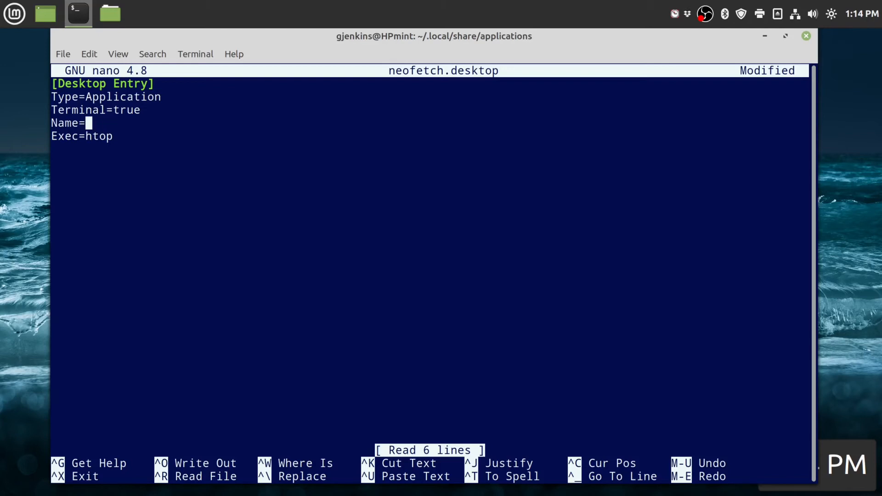
pyautogui.write('neofet')
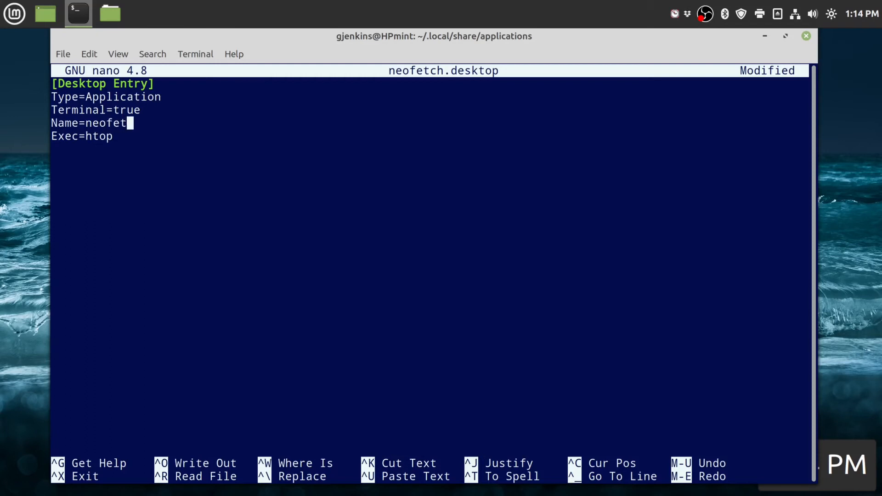
pyautogui.write('ch')
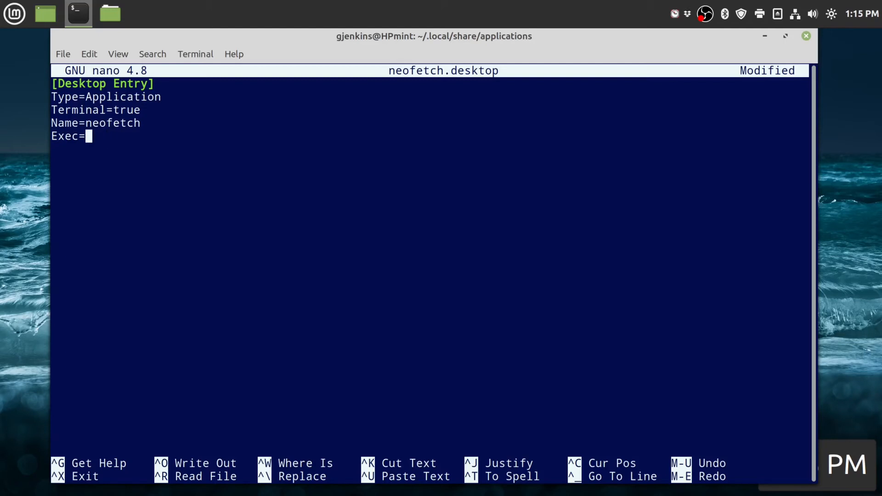
pyautogui.write('neofet')
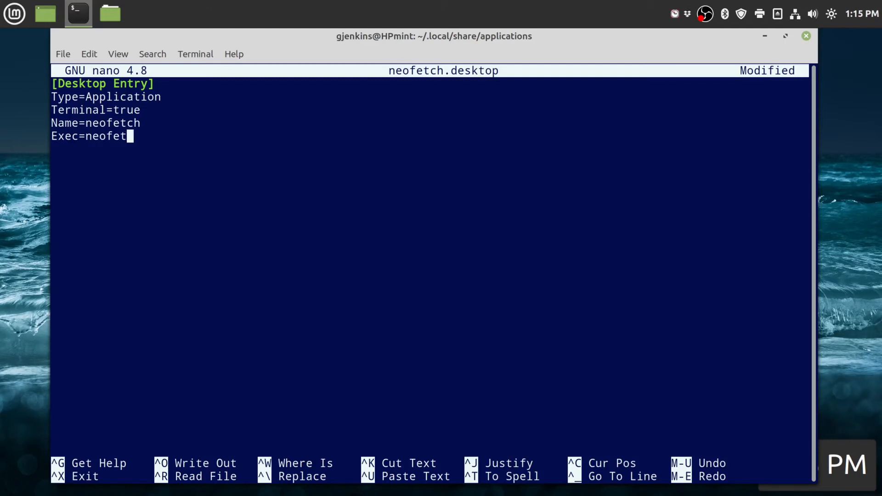
pyautogui.write('ch')
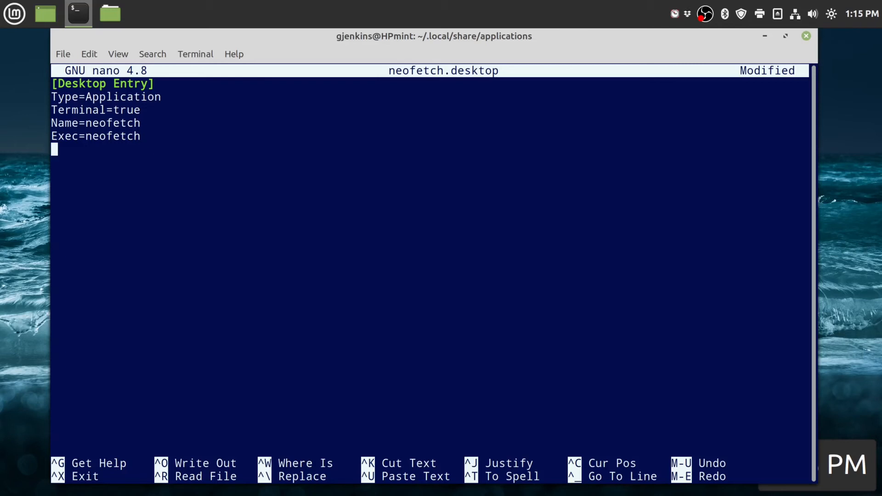
pyautogui.press('ctrl+o')
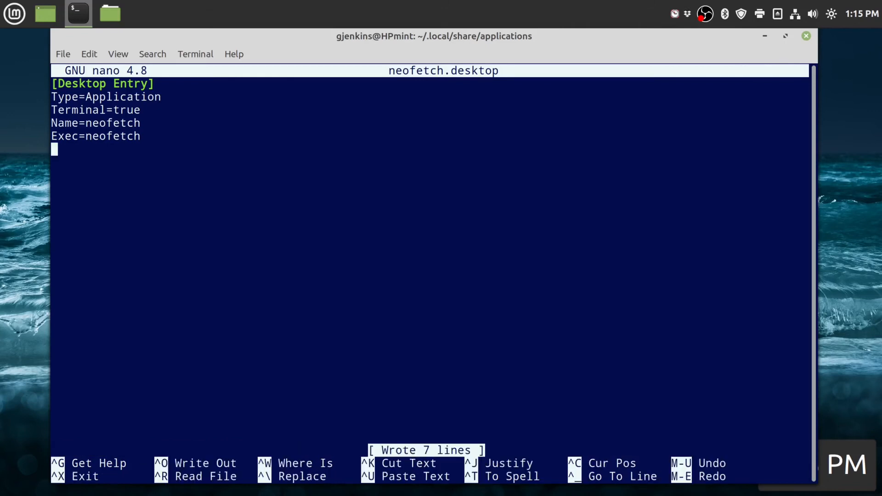
pyautogui.press('ctrl+x')
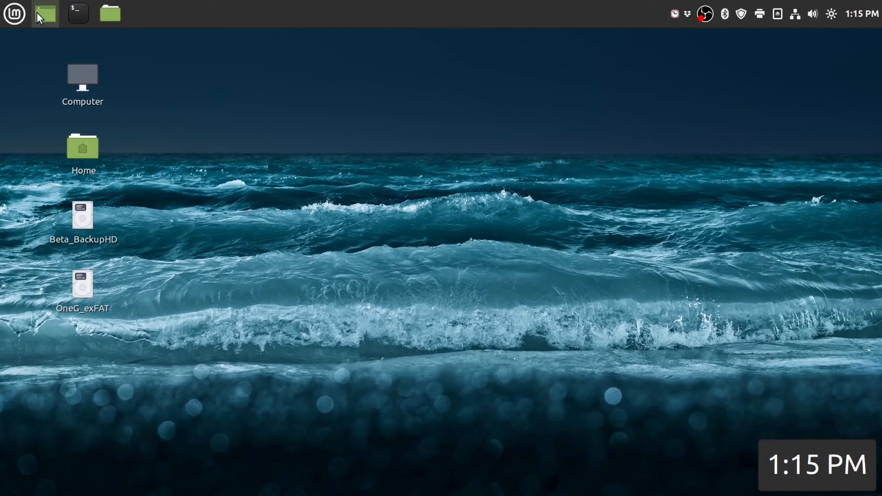
# Step: Launch a new terminal window at the home folder from the panel
pyautogui.write('ne')
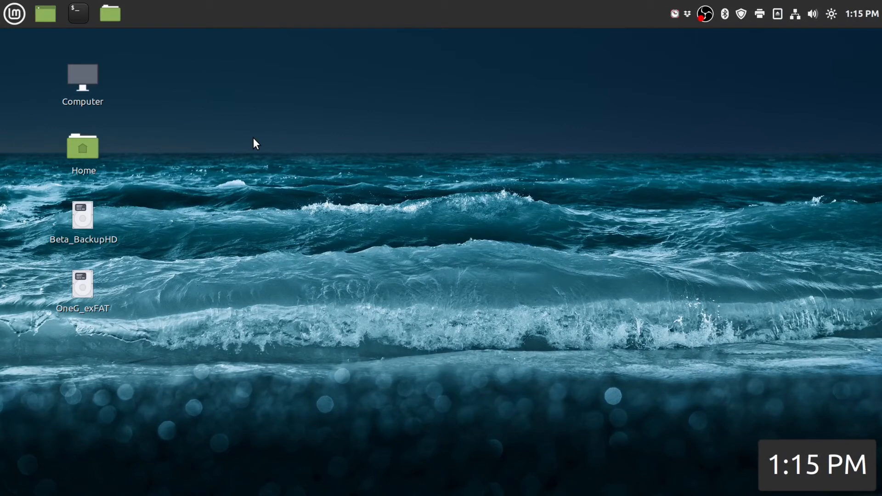
pyautogui.click(77, 13)
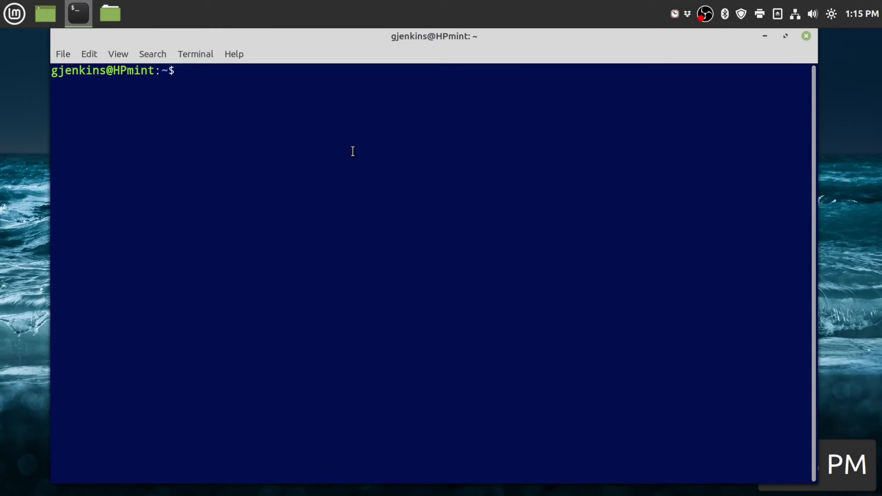
# Step: Create a ~/bin folder with mkdir and change into it
pyautogui.write('mk')
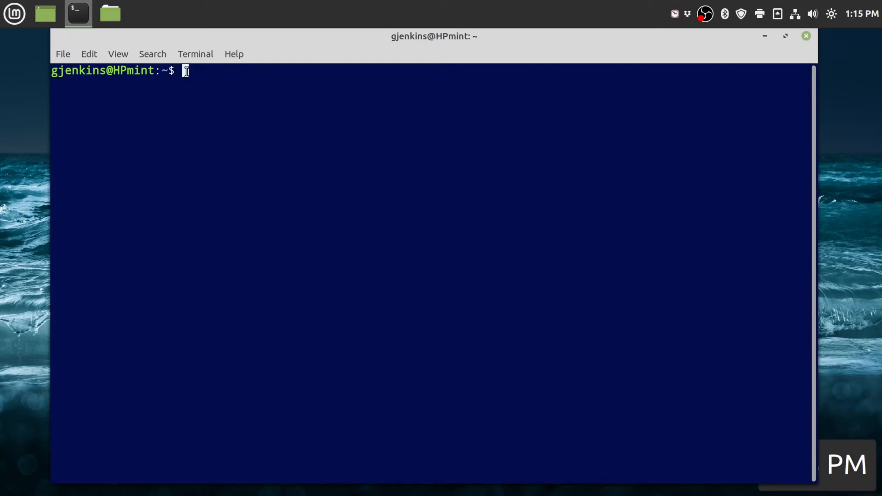
pyautogui.write('m')
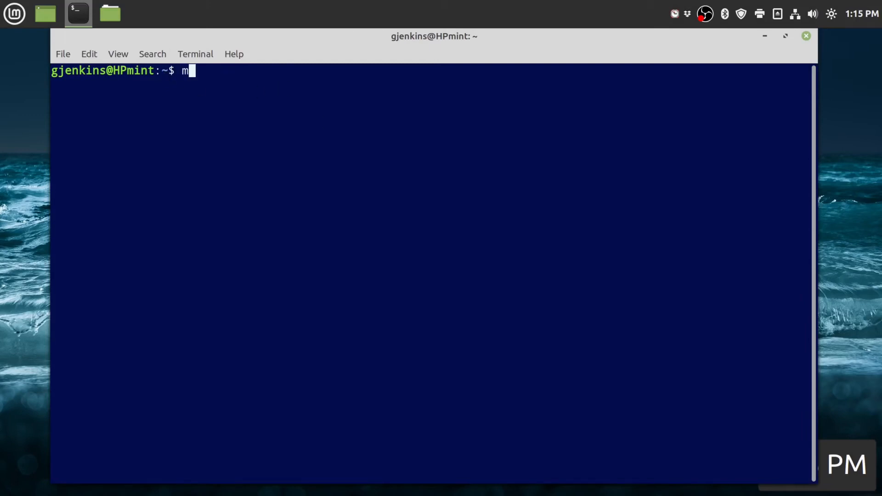
pyautogui.write('kdir bin')
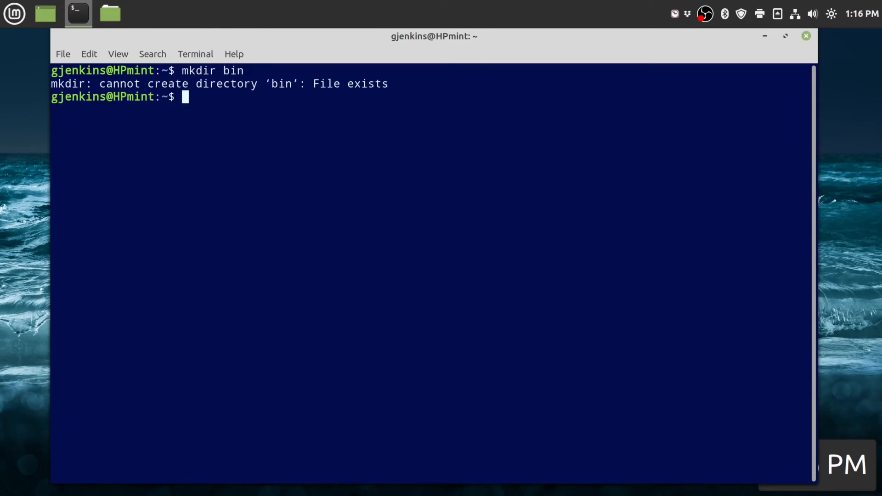
pyautogui.write('cd')
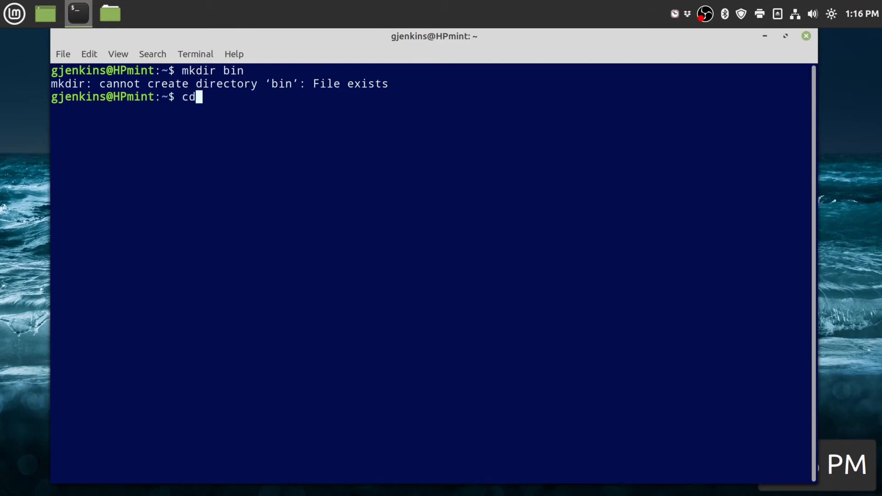
pyautogui.write('bin')
pyautogui.write('pwd')
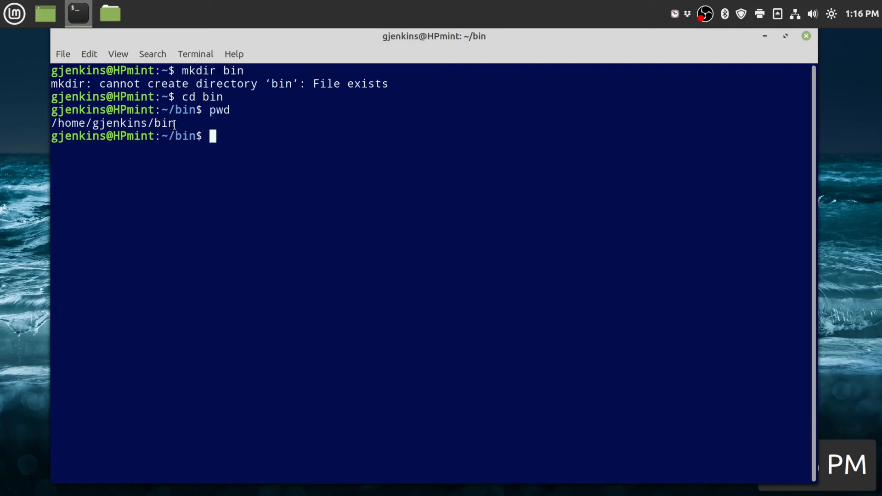
pyautogui.moveTo(236, 136)
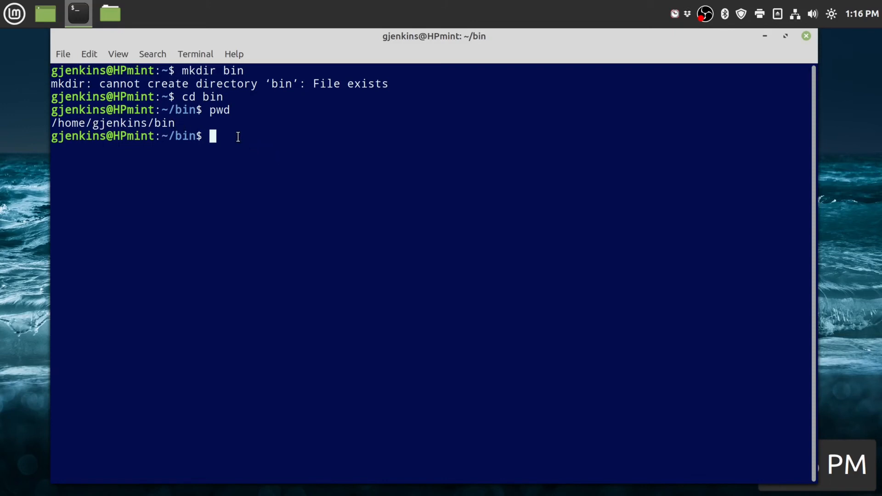
# Step: Write neofetch.sh in nano with neofetch and sleep 30m lines, then save it
pyautogui.write('n')
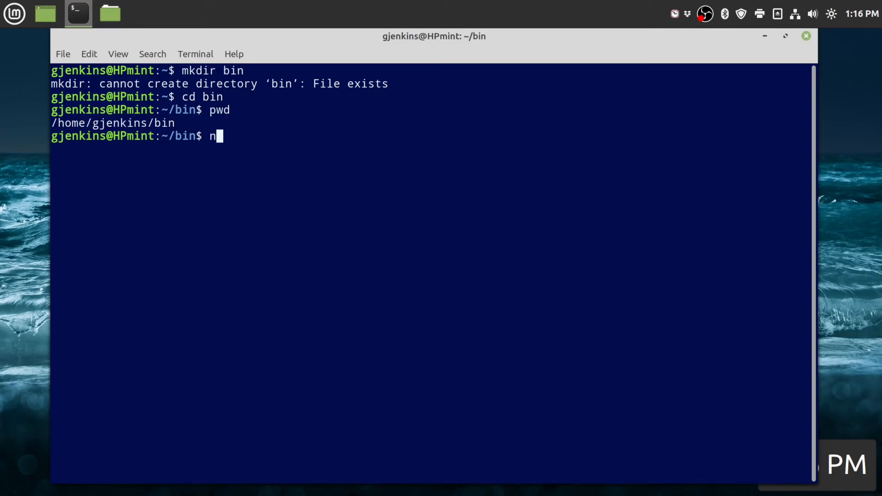
pyautogui.write('ano h')
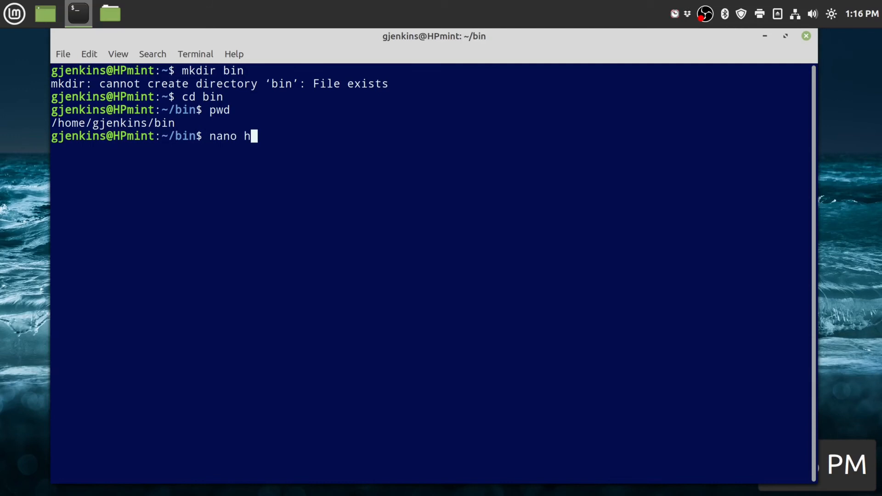
pyautogui.write('eofe')
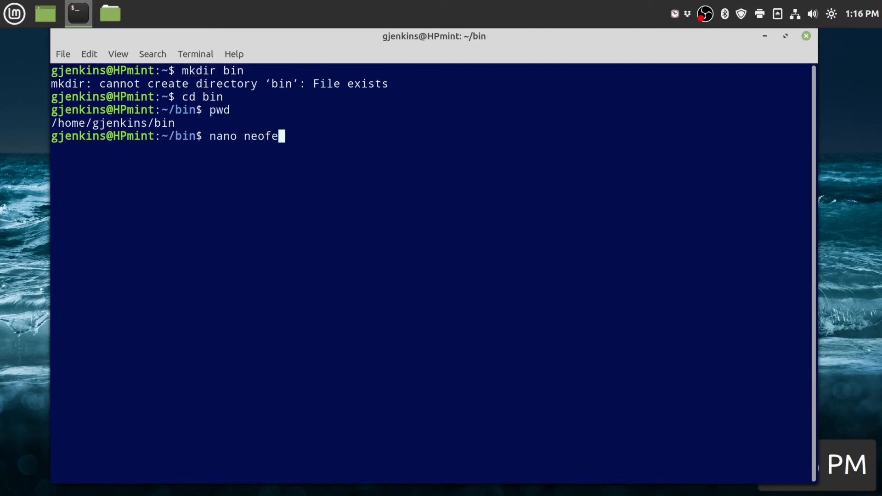
pyautogui.write('tch.sh')
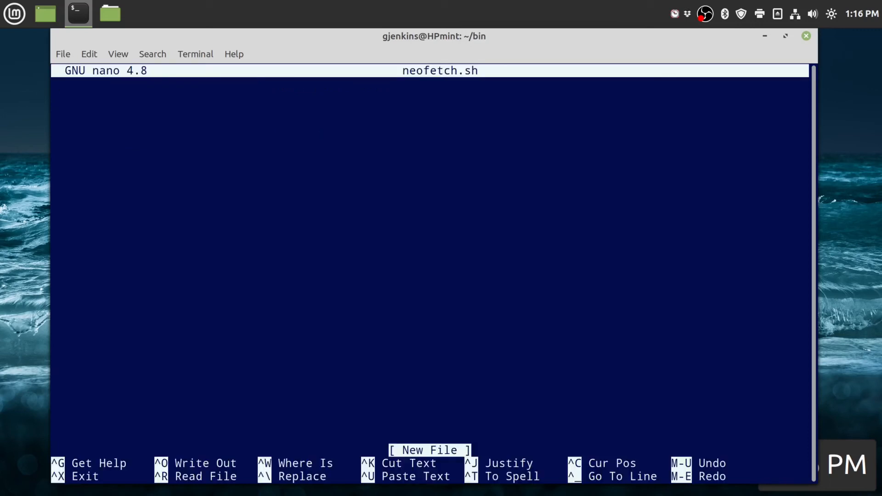
pyautogui.write('neo')
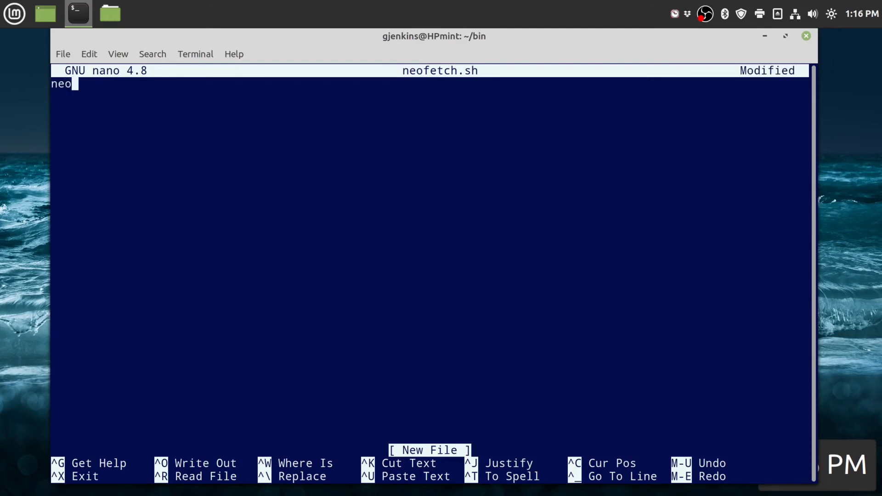
pyautogui.write('fetch')
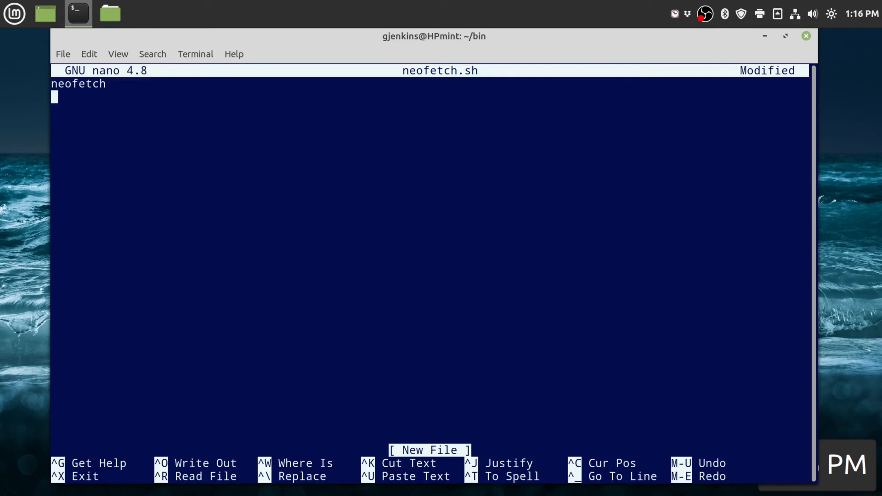
pyautogui.write('sl')
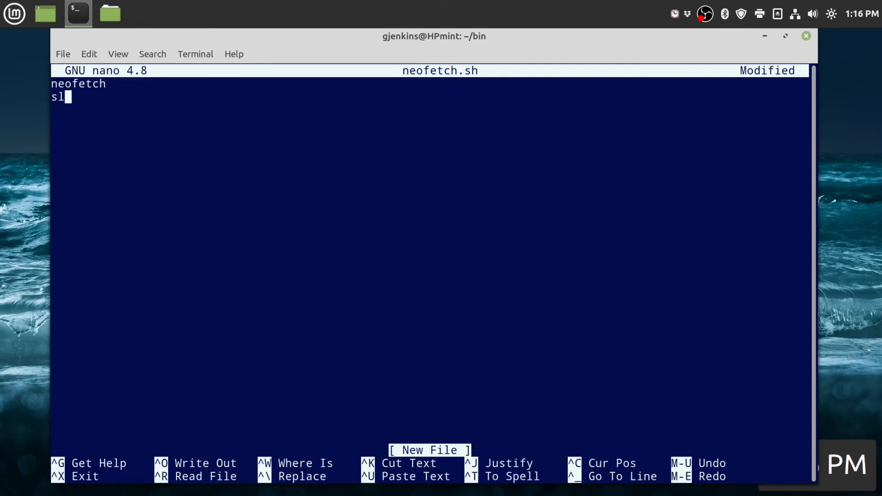
pyautogui.write('eep')
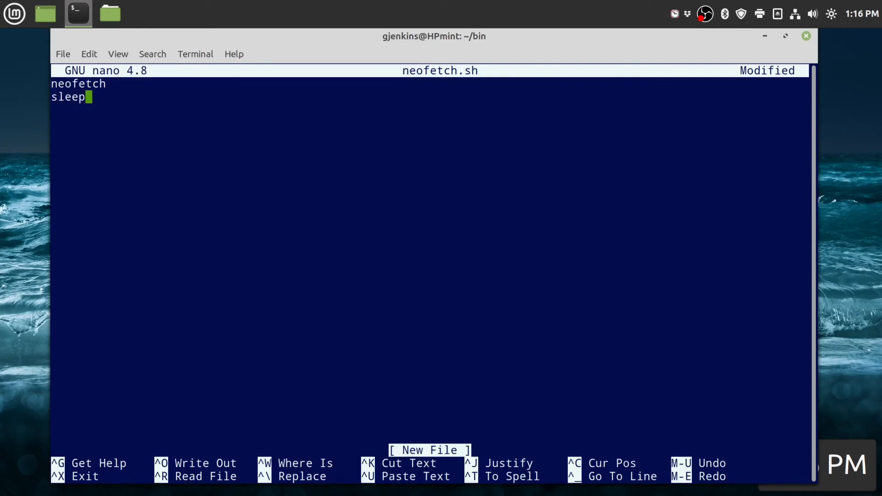
pyautogui.write('30m')
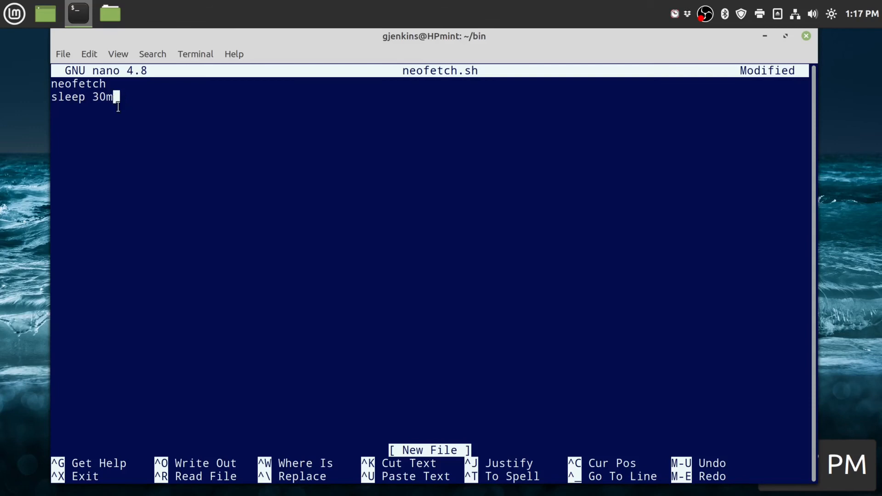
pyautogui.write('s')
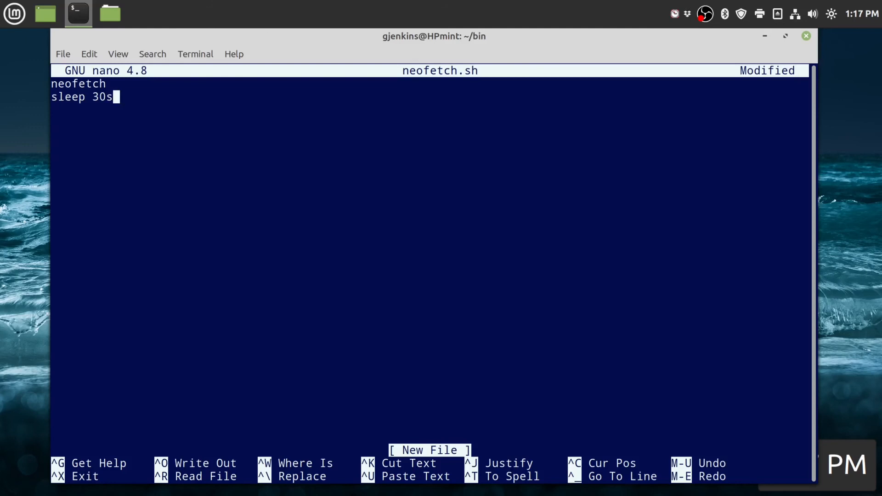
pyautogui.write('m')
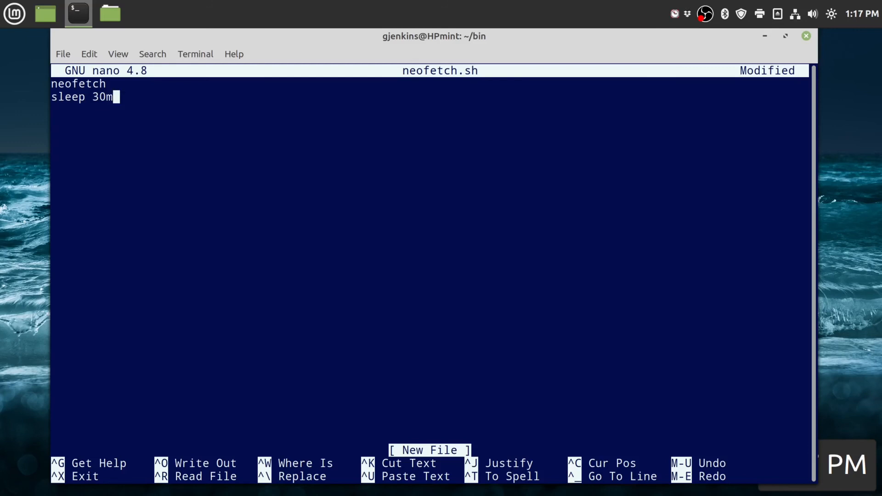
pyautogui.moveTo(86, 145)
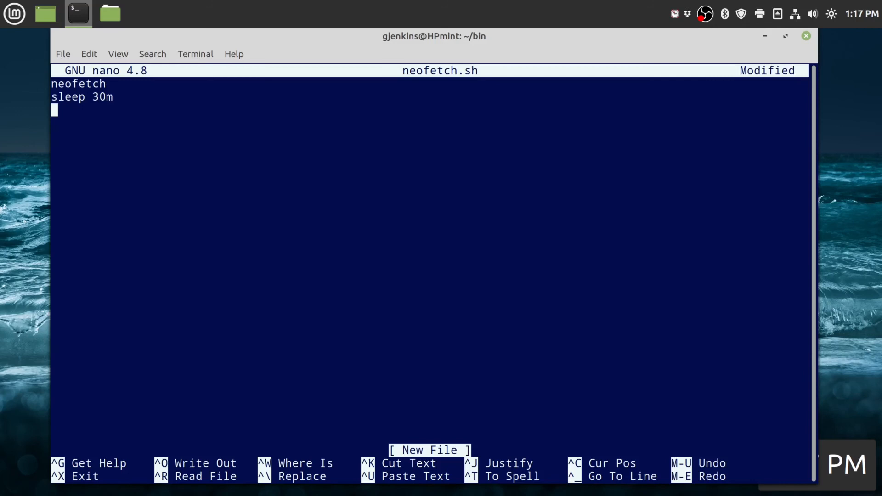
pyautogui.press('ctrl+o')
pyautogui.write('cd')
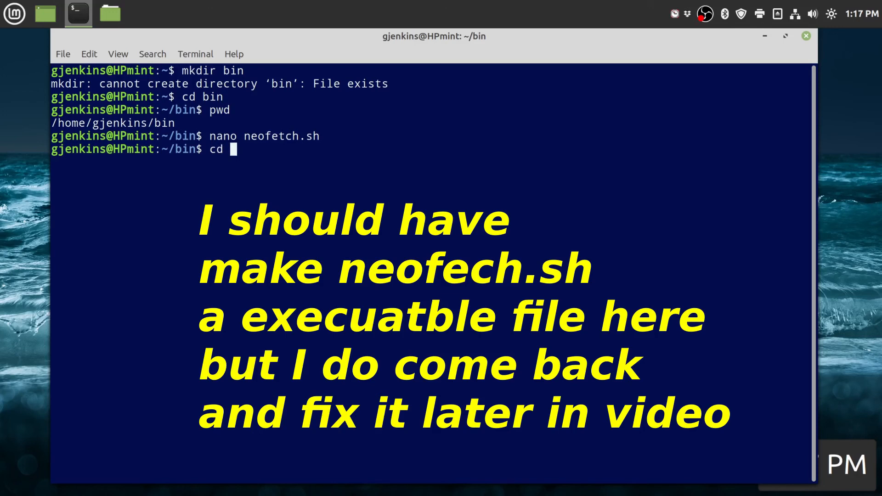
# Step: Go to ~/.local/share/applications and list its launcher files
pyautogui.press('Return')
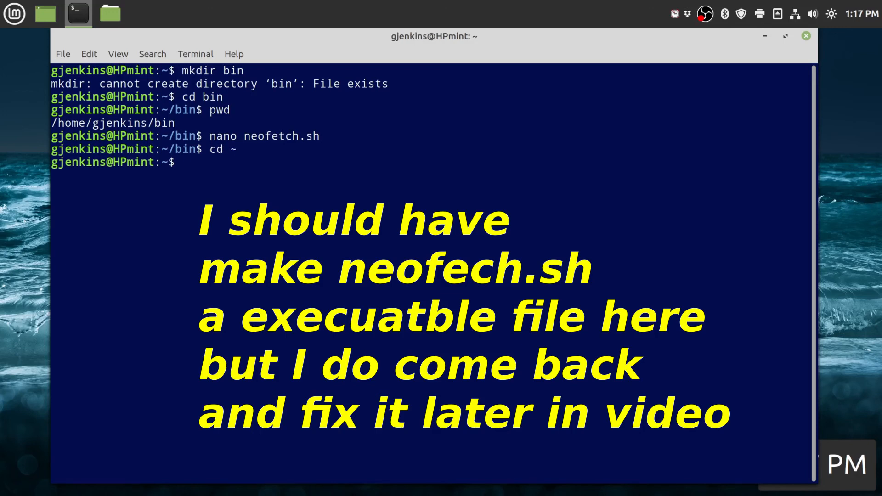
pyautogui.write('cd .lo')
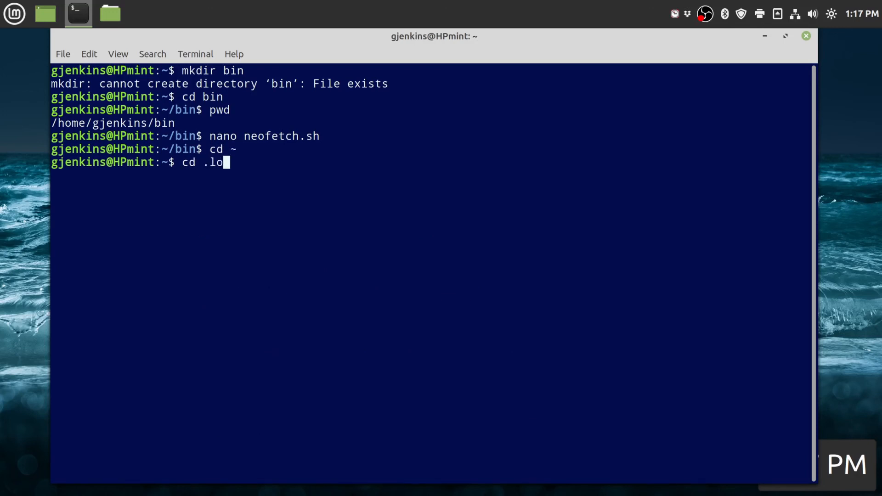
pyautogui.write('cal/share/applications/')
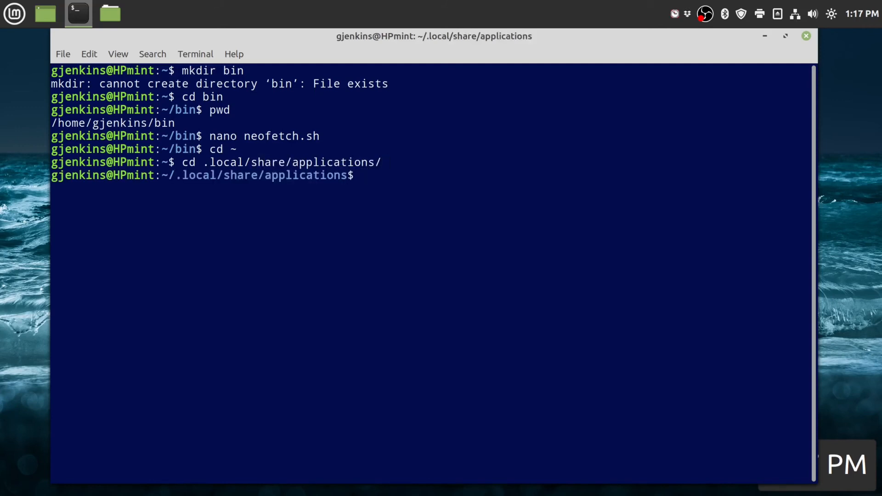
pyautogui.write('ls')
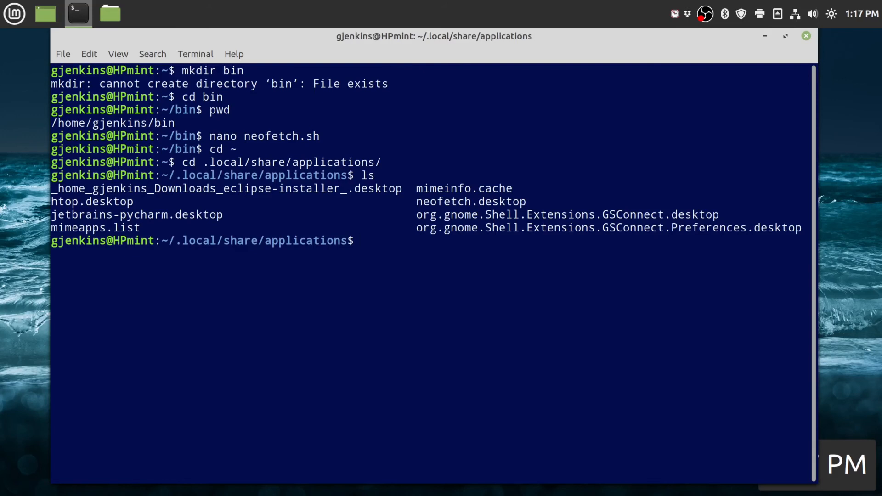
# Step: Reopen neofetch.desktop in nano for editing
pyautogui.write('nano')
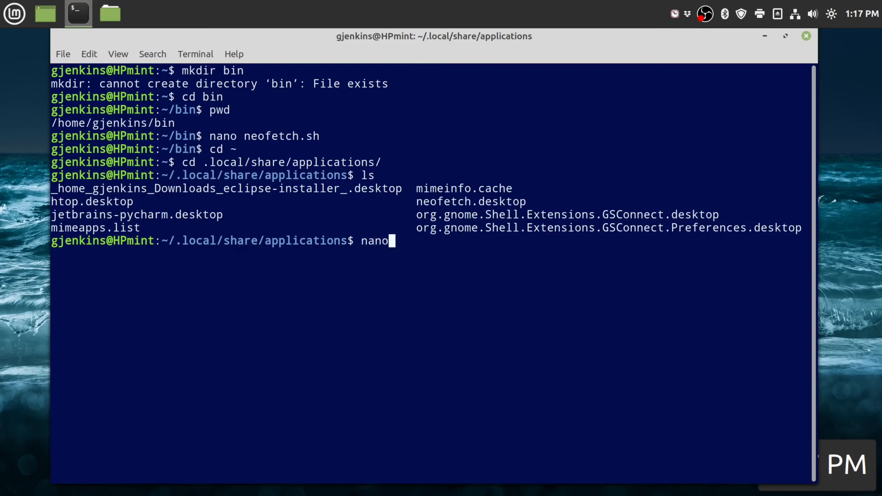
pyautogui.write('neofetch.desktop')
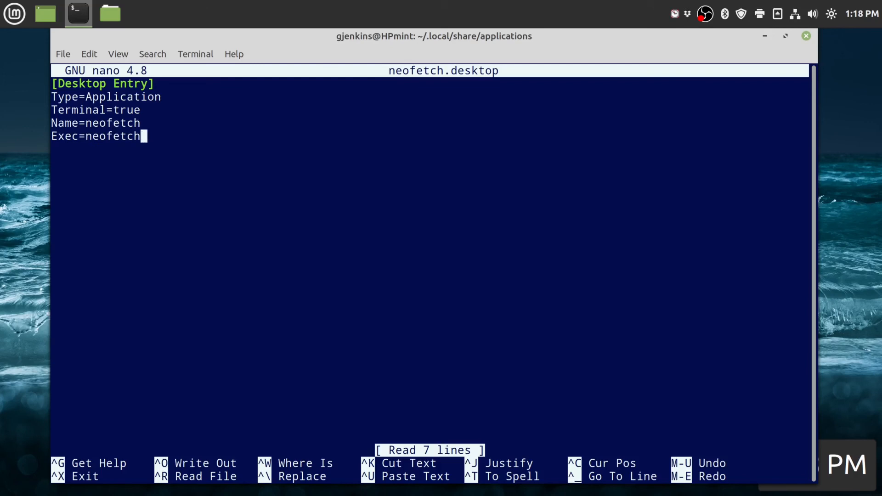
# Step: Change the launcher's Exec line to neofetch.sh, save neofetch.desktop and exit nano
pyautogui.write('.sh')
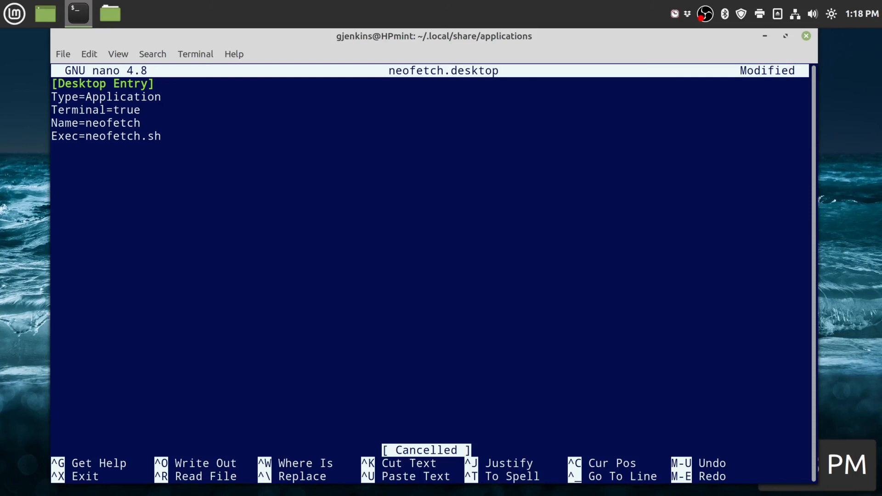
pyautogui.press('Return')
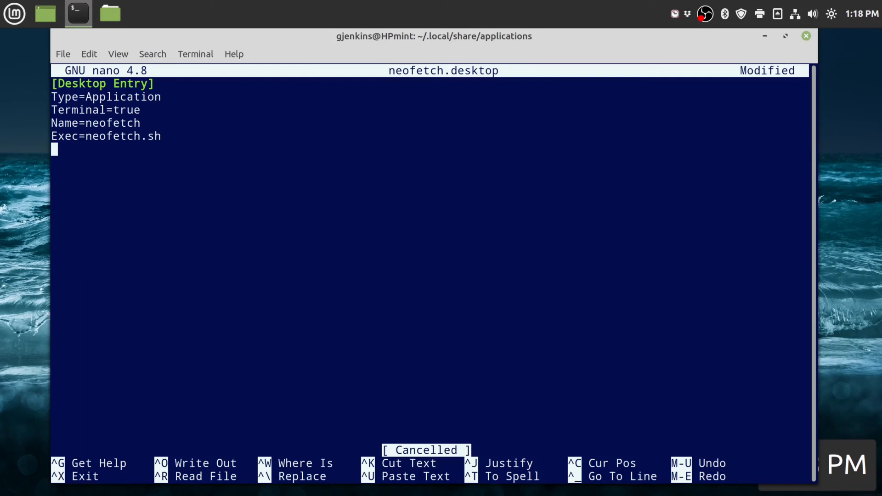
pyautogui.press('ctrl+o')
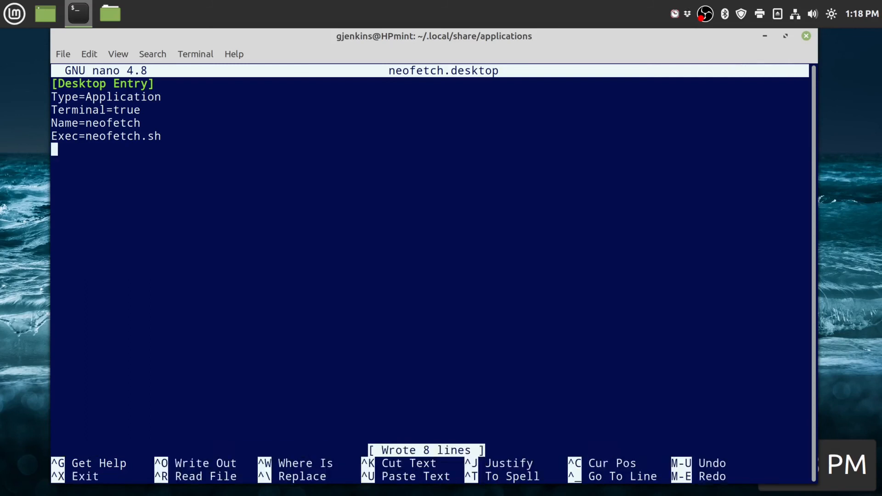
pyautogui.press('ctrl+x')
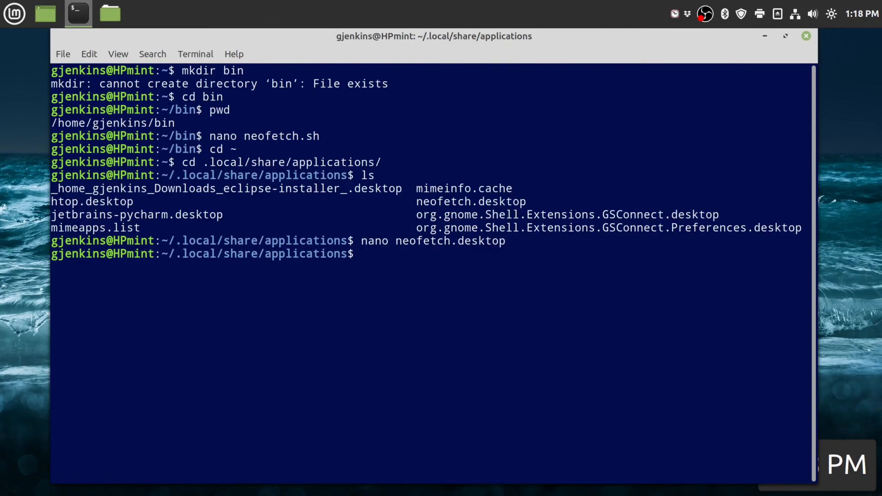
# Step: Go to ~/bin and list its files with permissions (ls -l)
pyautogui.write('cd ~')
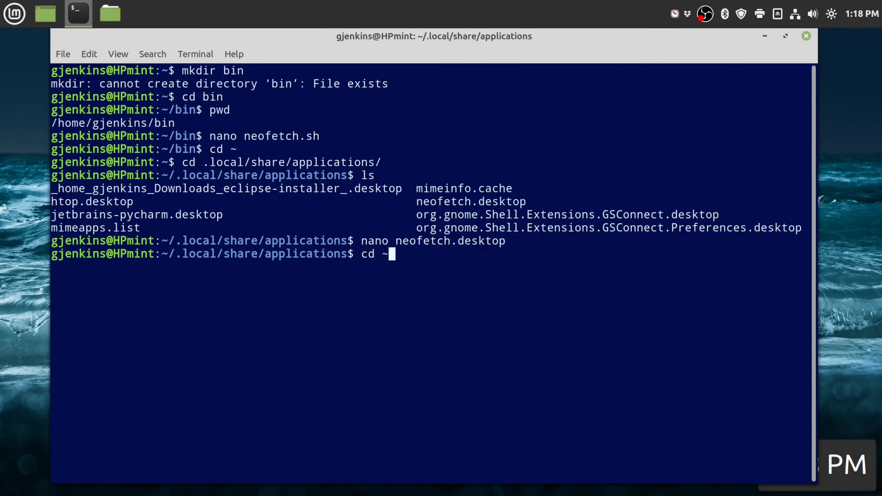
pyautogui.write('/bin')
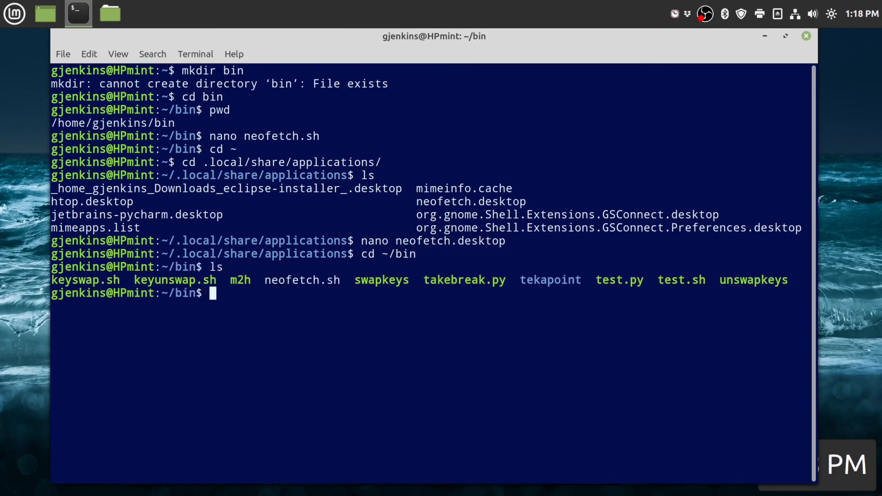
pyautogui.write('ls -l')
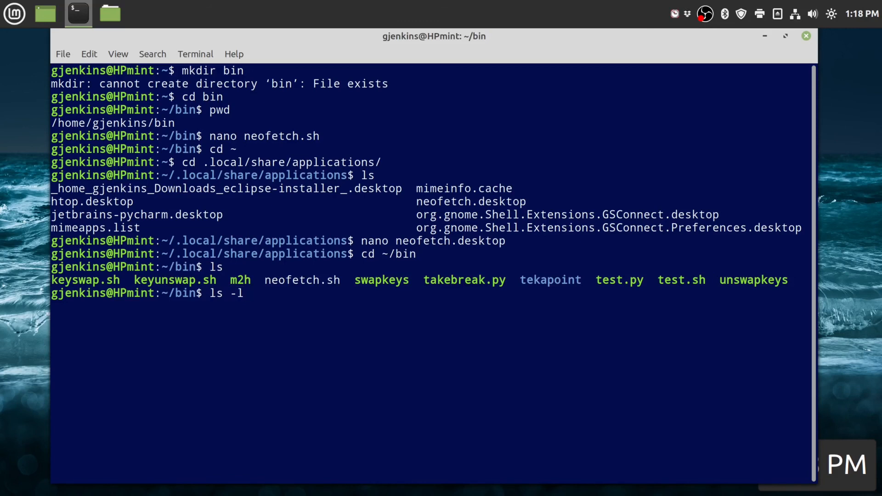
pyautogui.press('Return')
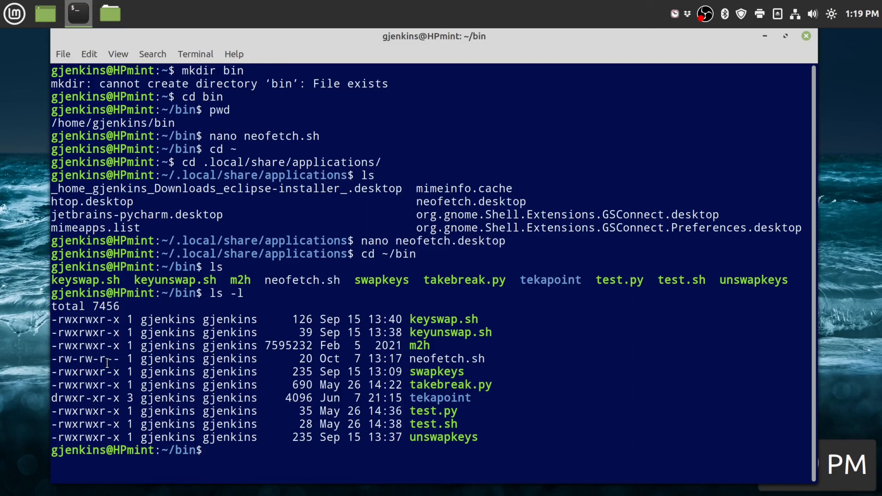
pyautogui.moveTo(109, 361)
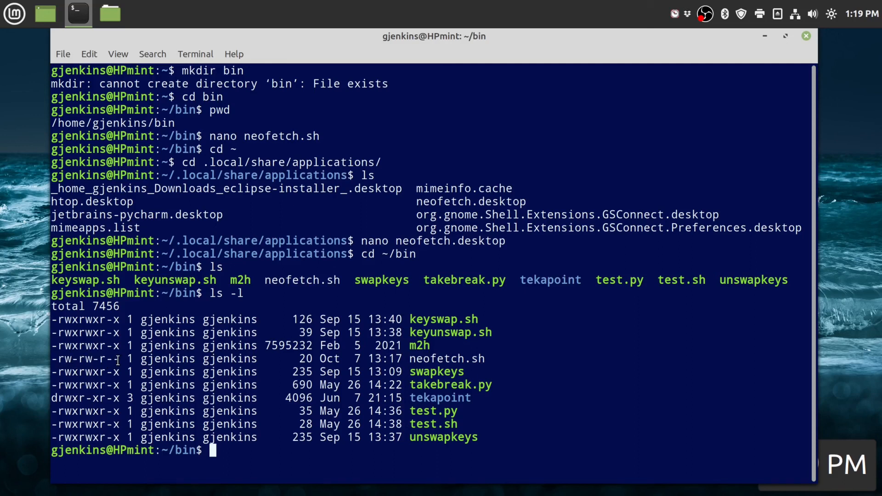
# Step: Make neofetch.sh executable with chmod +x
pyautogui.write('ch')
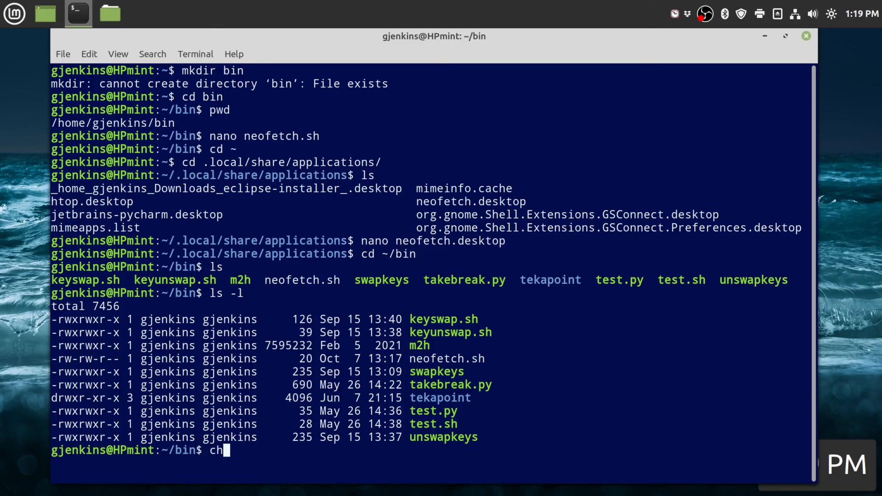
pyautogui.write('mod')
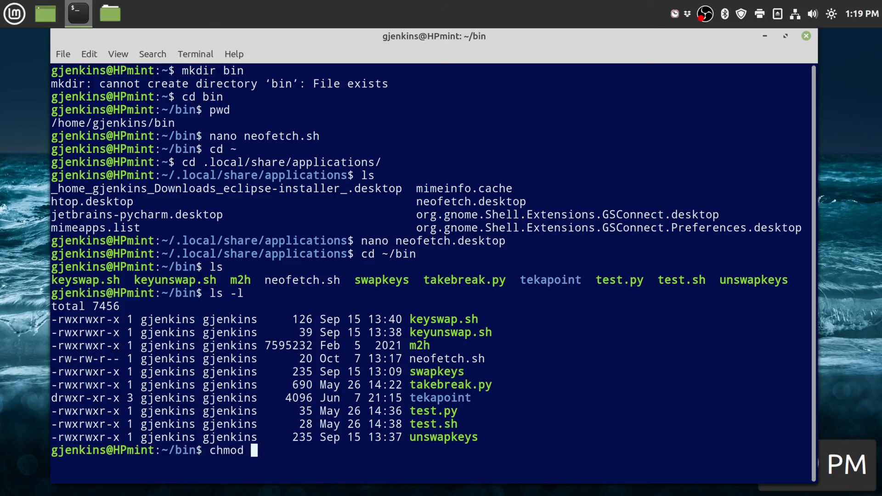
pyautogui.write('+x ne')
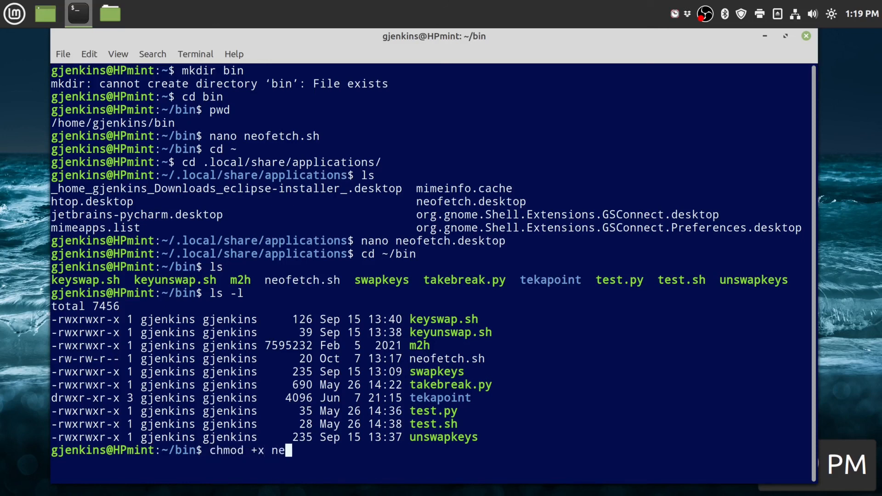
pyautogui.write('ofetch.sh')
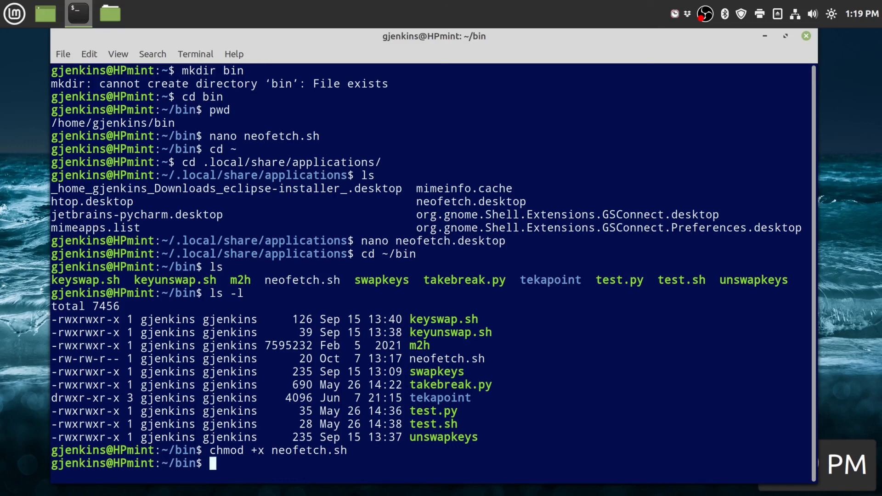
pyautogui.moveTo(795, 49)
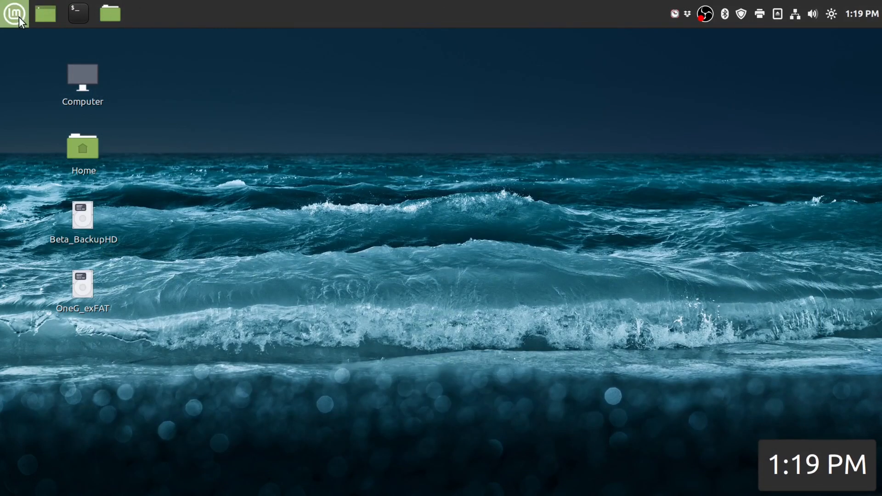
pyautogui.click(14, 13)
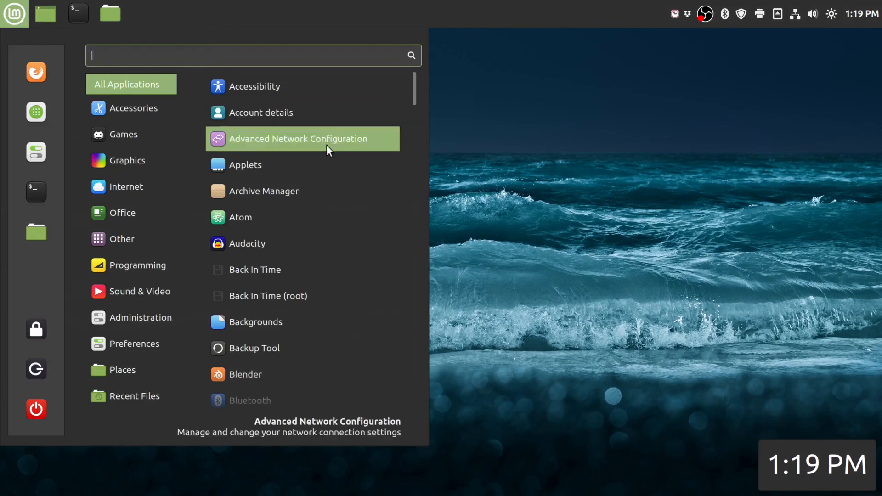
pyautogui.scroll(-3)
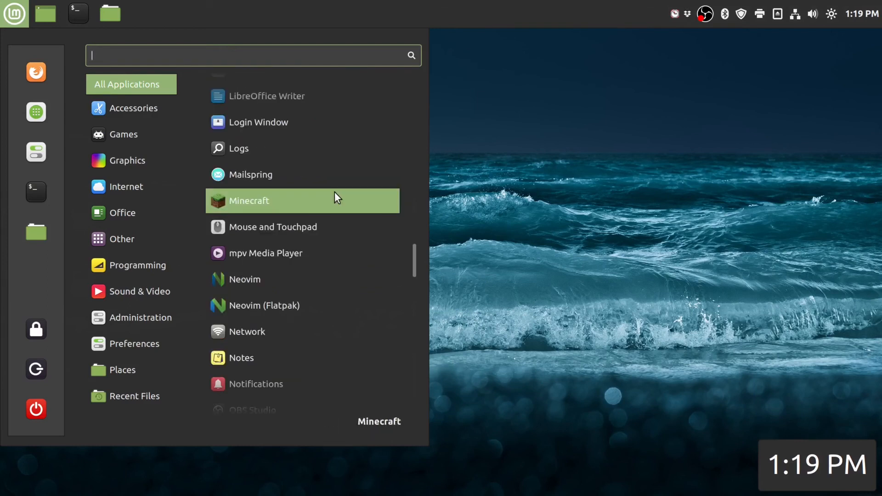
pyautogui.moveTo(369, 230)
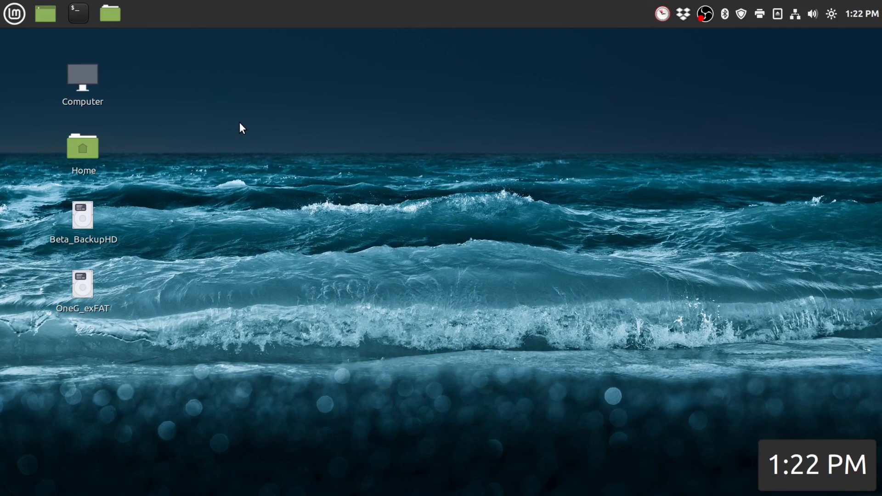
pyautogui.moveTo(30, 37)
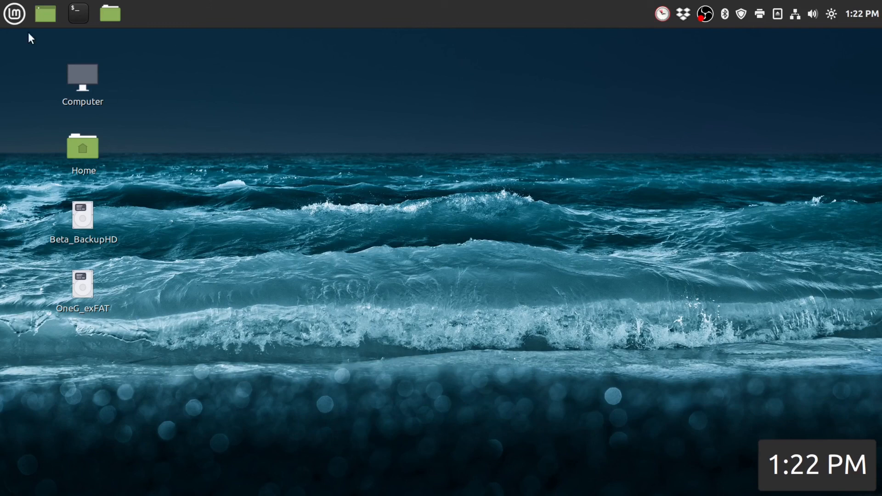
# Step: Search the Mint menu for 'neof' and launch the neofetch result
pyautogui.click(14, 14)
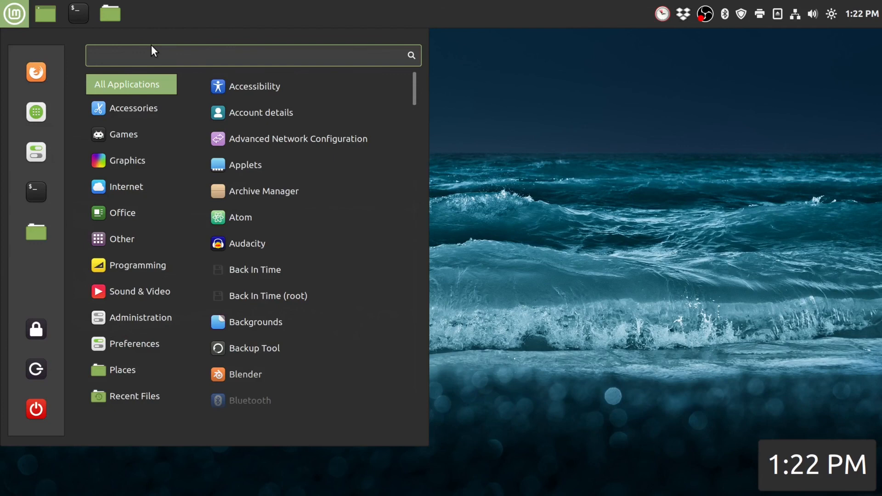
pyautogui.write('neof')
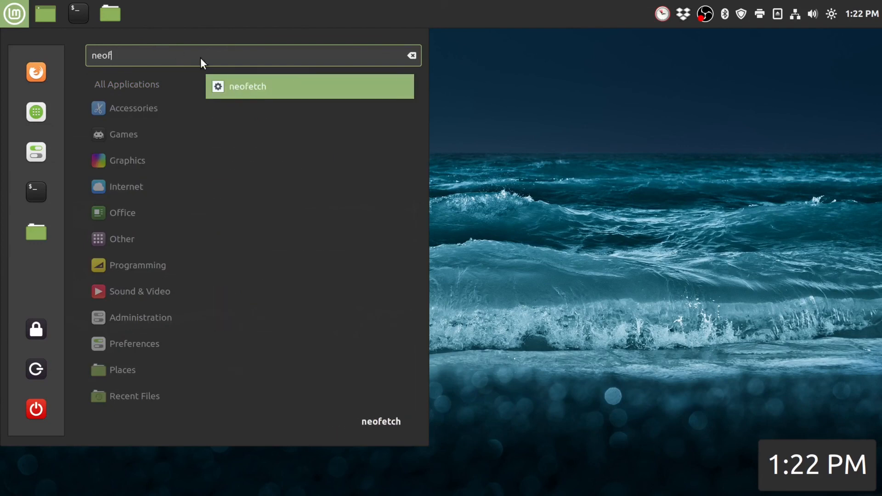
pyautogui.moveTo(221, 93)
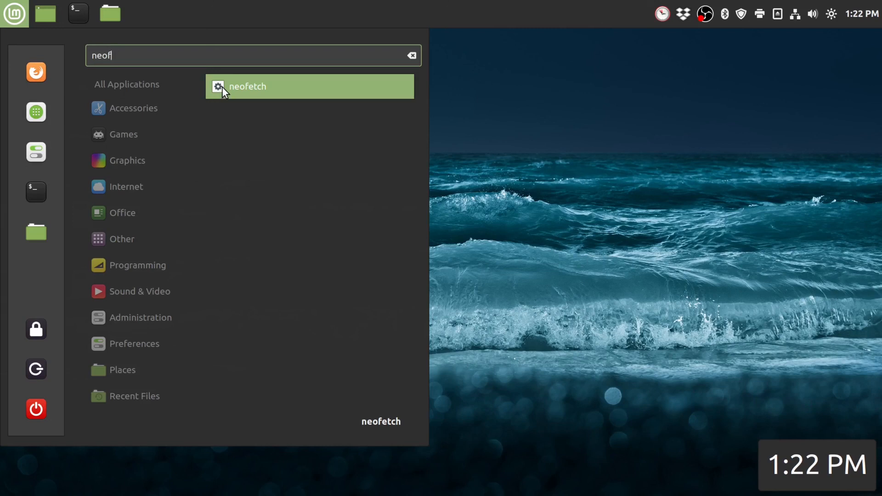
pyautogui.click(246, 87)
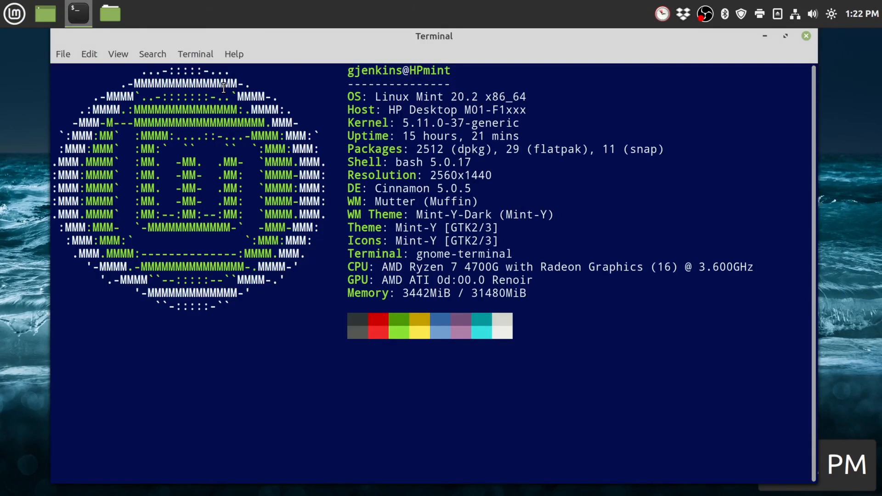
pyautogui.moveTo(516, 184)
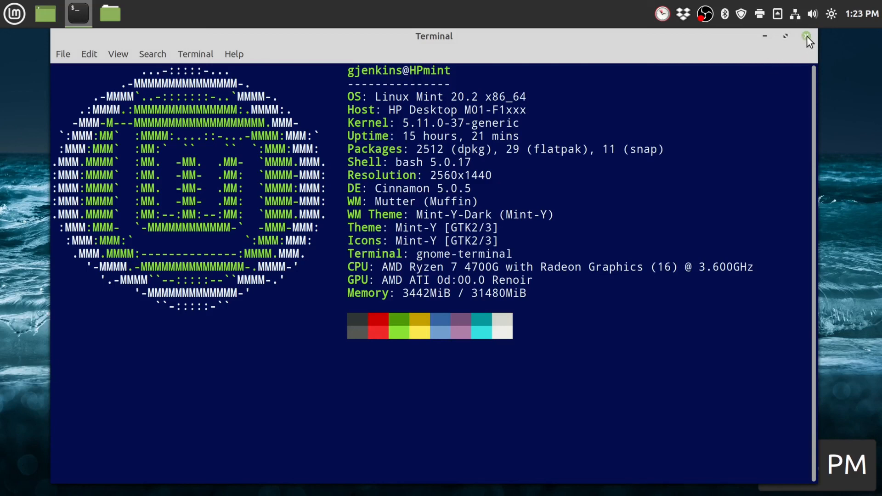
# Step: Close the terminal window showing the neofetch system summary
pyautogui.click(807, 36)
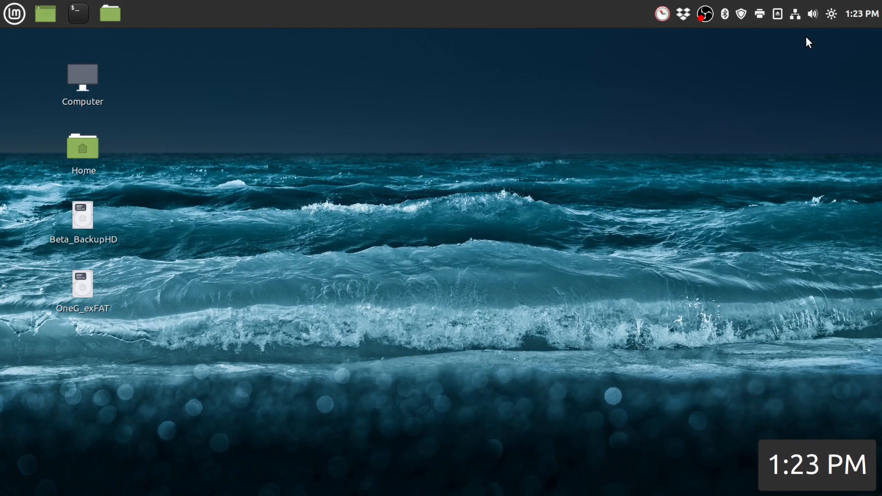
pyautogui.click(14, 13)
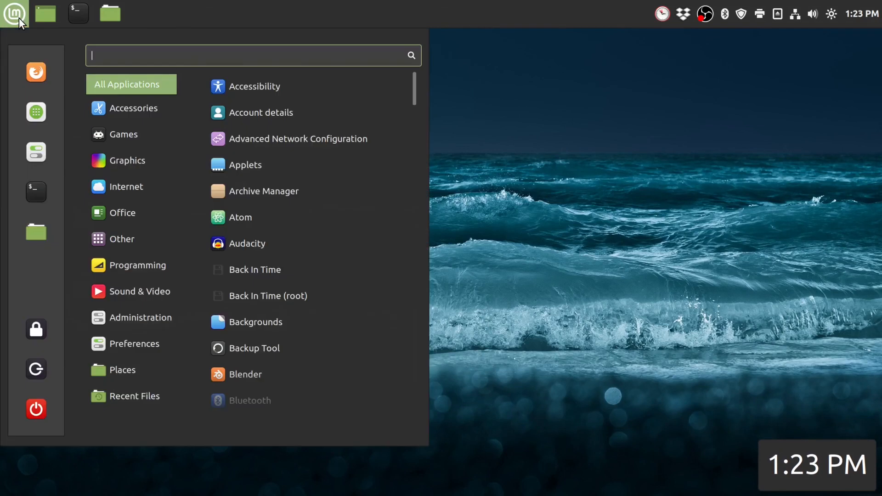
pyautogui.click(144, 291)
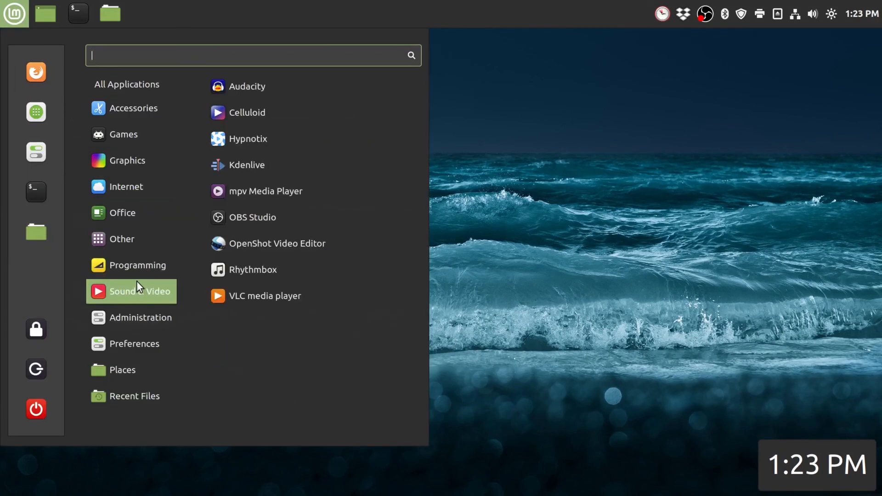
pyautogui.moveTo(122, 281)
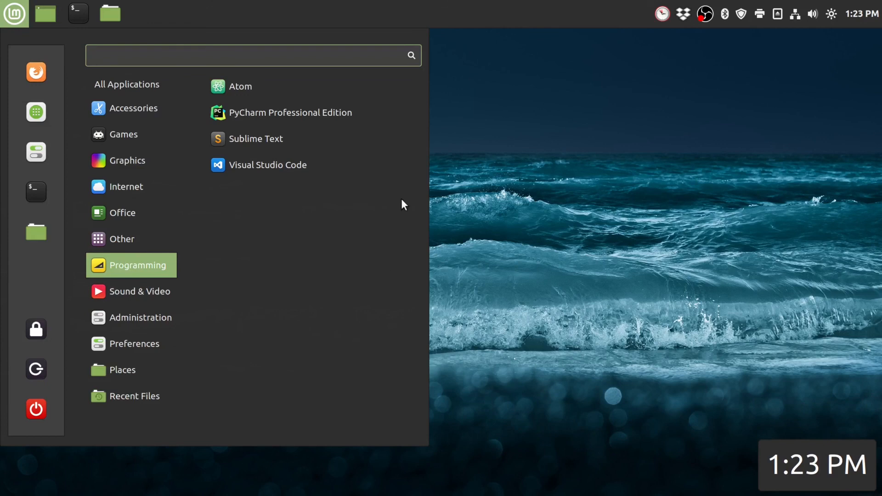
pyautogui.click(13, 14)
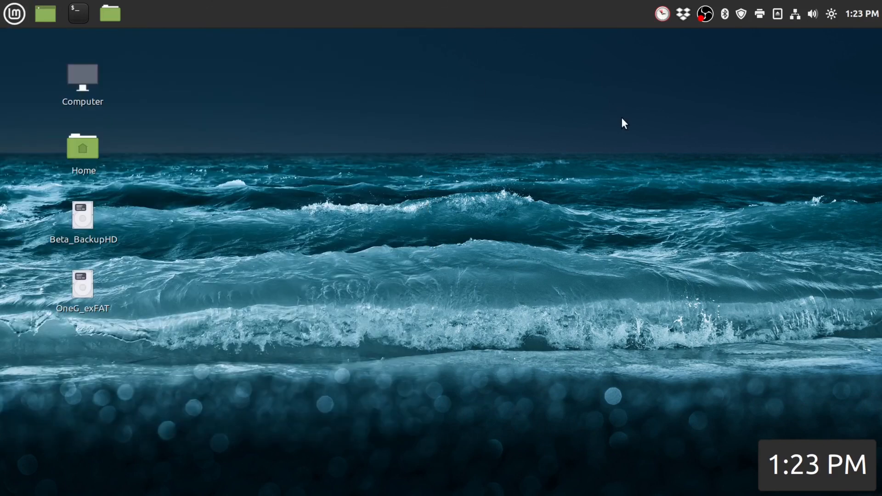